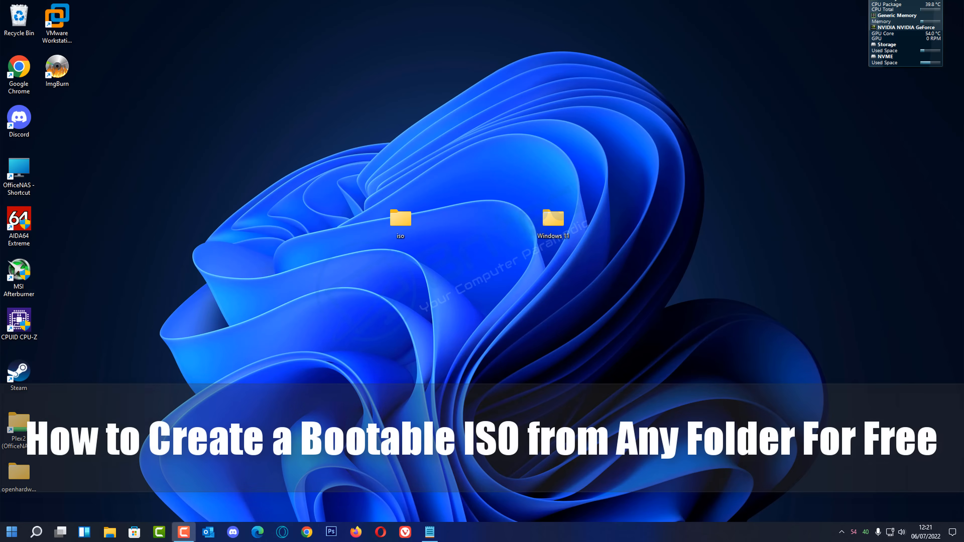
- Open the Windows 11 folder from the desktop and clear the file selection
left_click(552, 218)
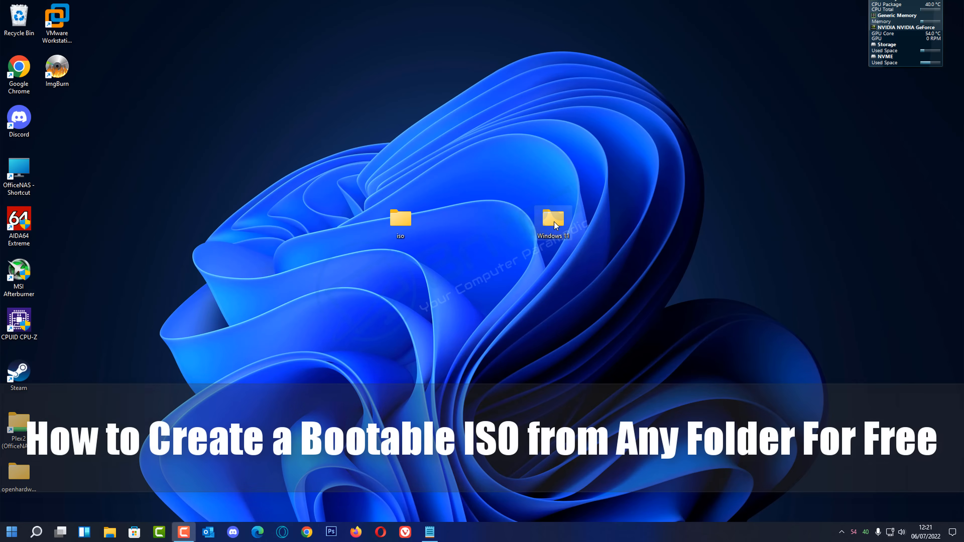
double_click(551, 218)
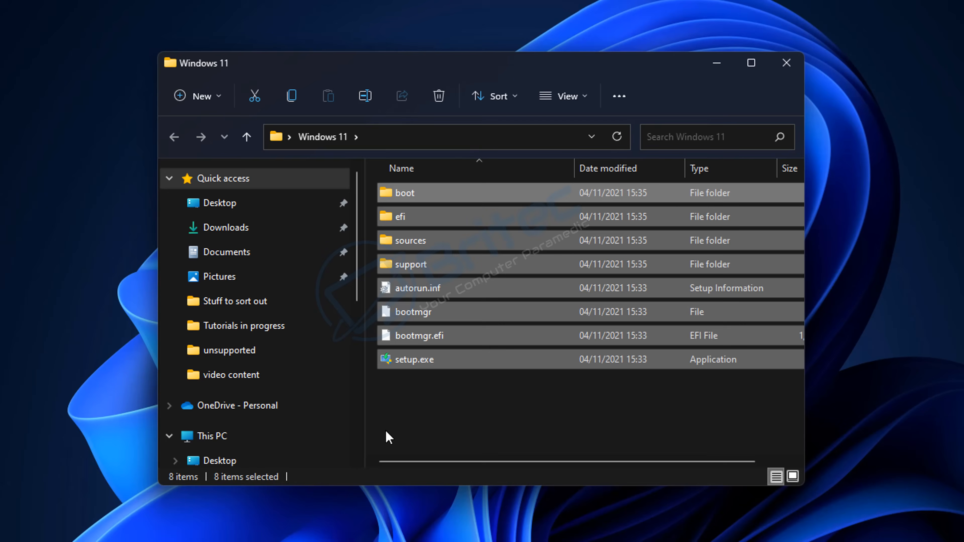
mouse_move(427, 406)
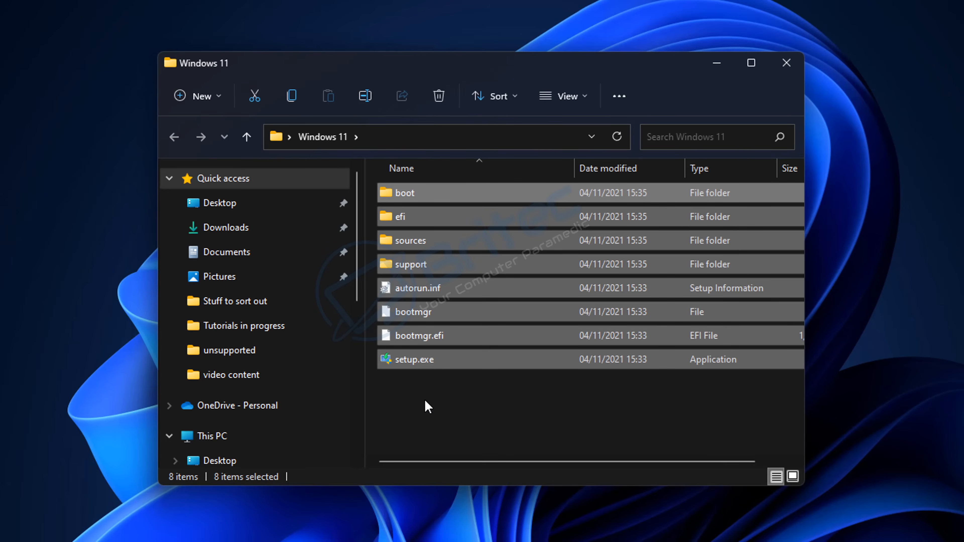
left_click(427, 406)
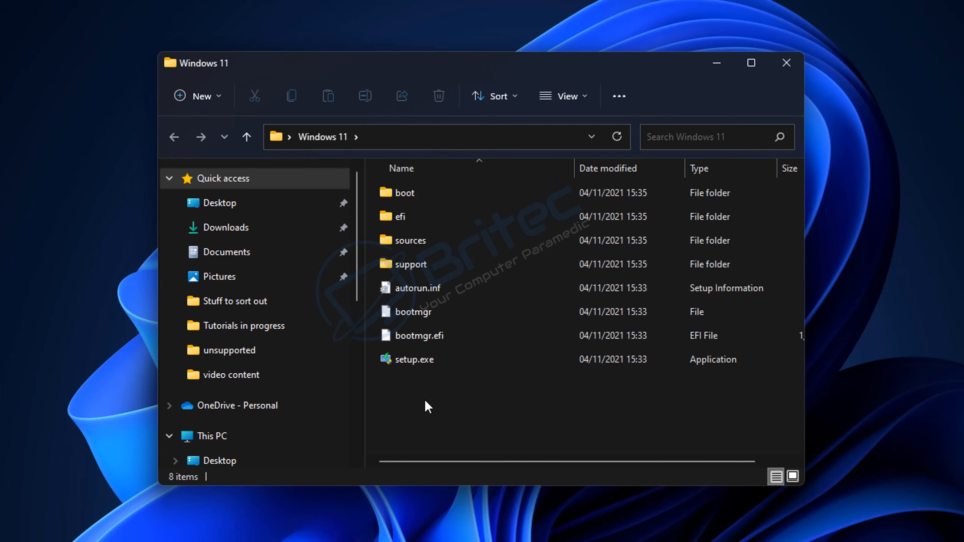
mouse_move(786, 63)
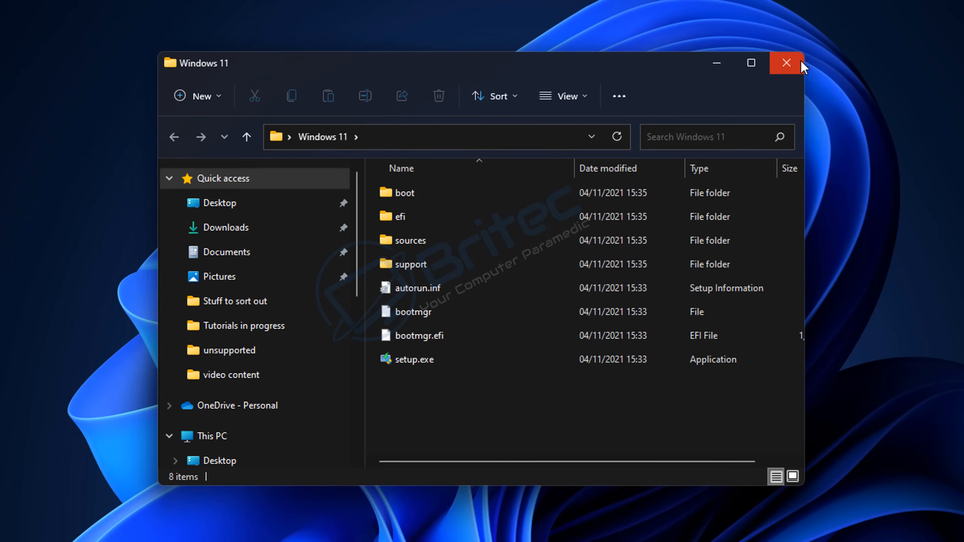
- Close the Windows 11 folder window before heading to the TechSpot download page
left_click(786, 63)
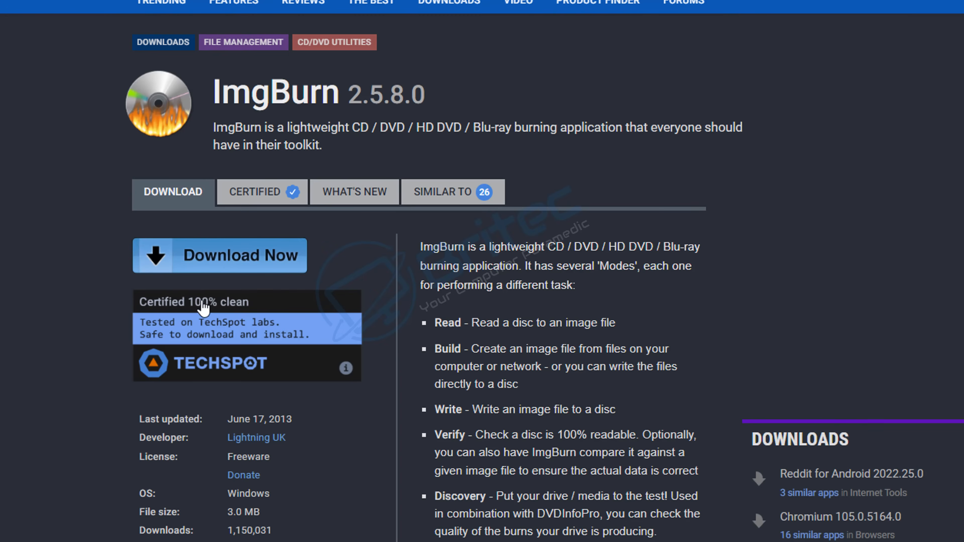
mouse_move(261, 351)
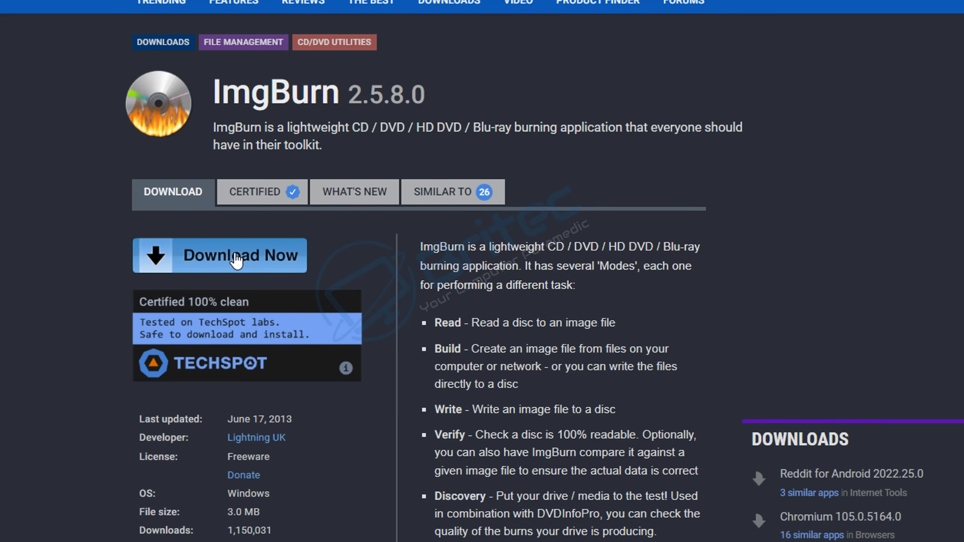
- Download and install ImgBurn 2.5.8.0 with full components, default location and shortcuts folder
left_click(220, 255)
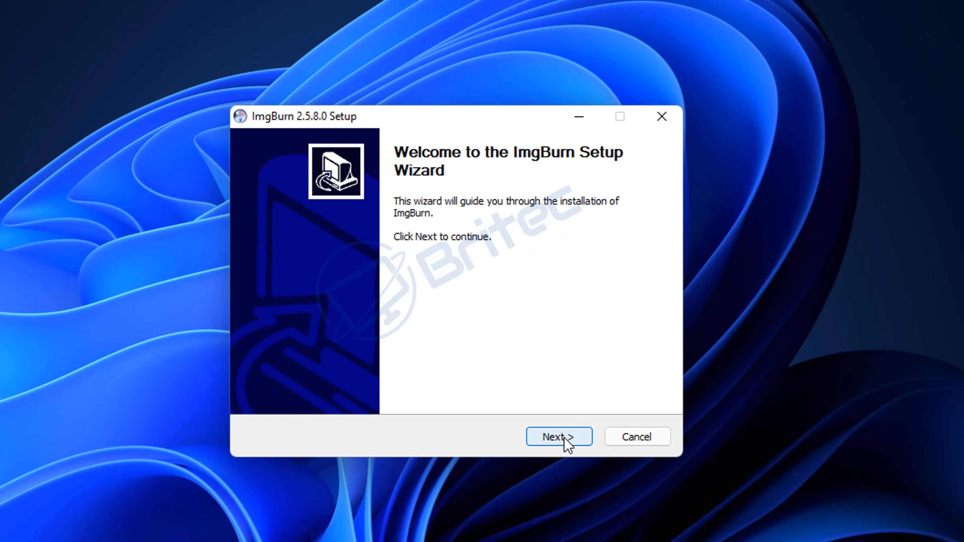
left_click(557, 436)
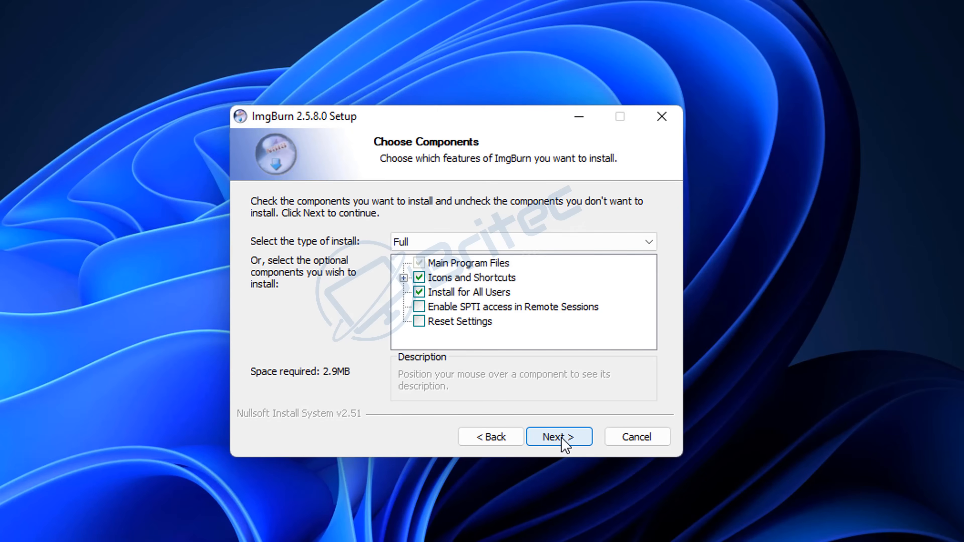
left_click(558, 437)
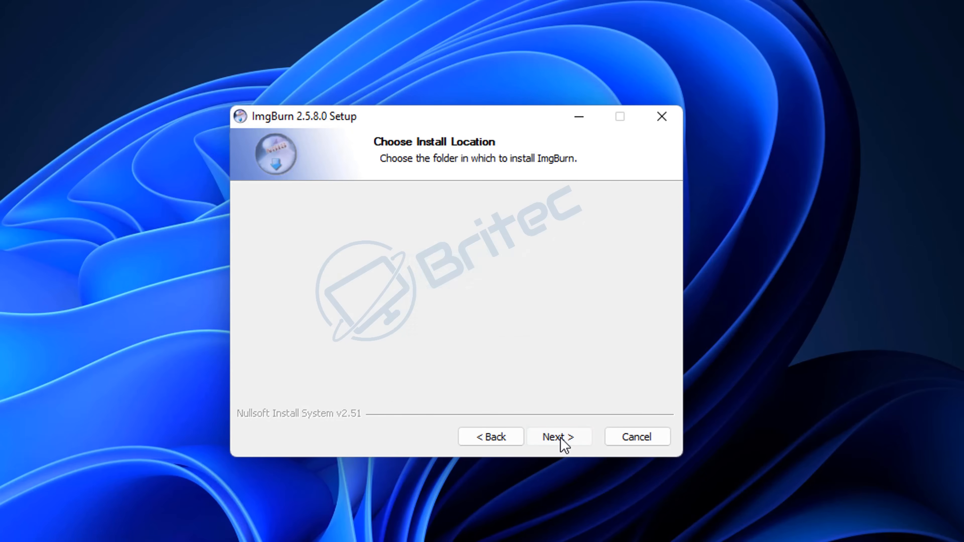
left_click(559, 436)
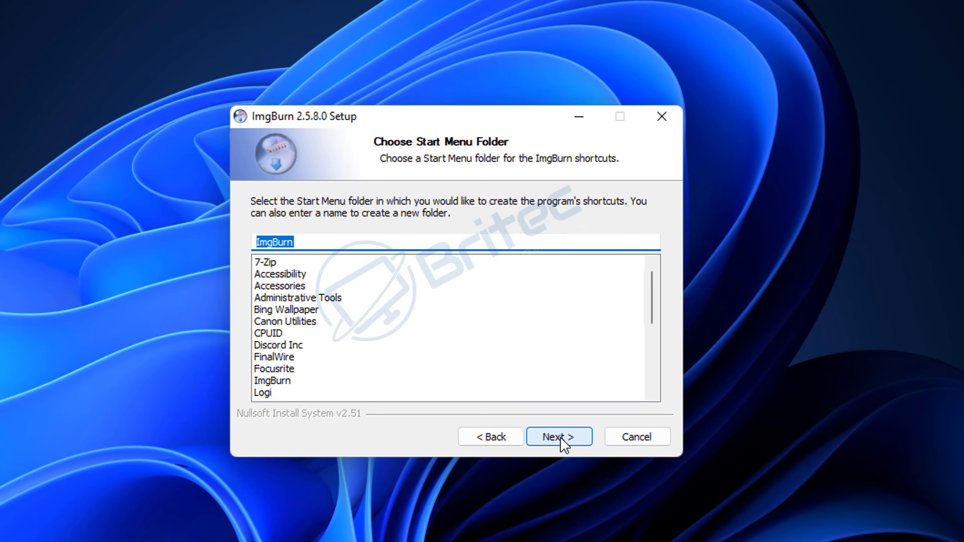
left_click(558, 436)
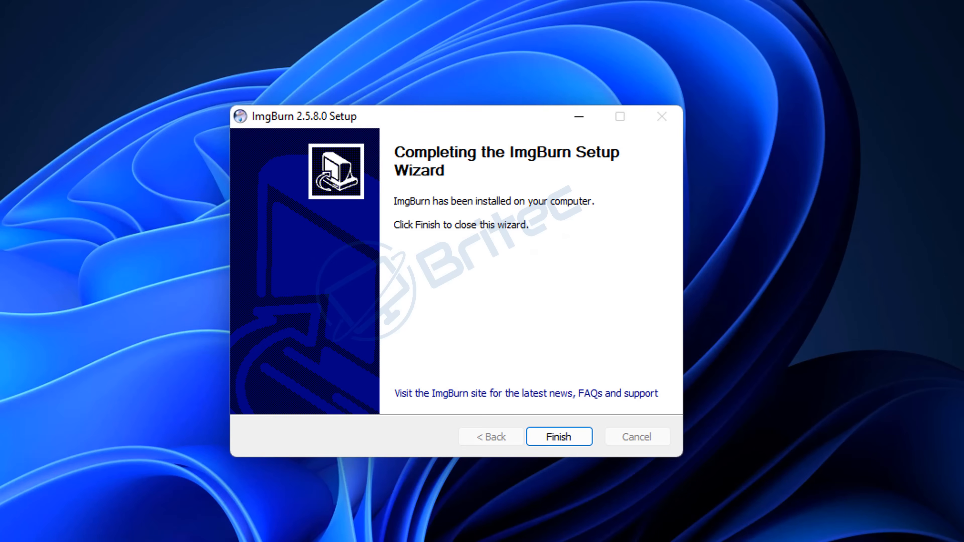
- Finish setup, inspect the iso and Windows 11 desktop folders, and select the ImgBurn shortcut
left_click(558, 436)
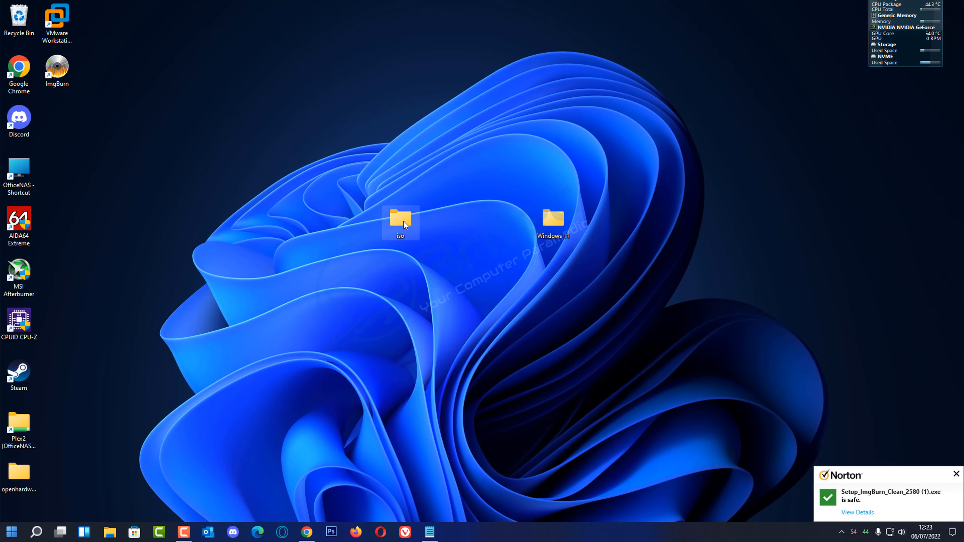
double_click(400, 223)
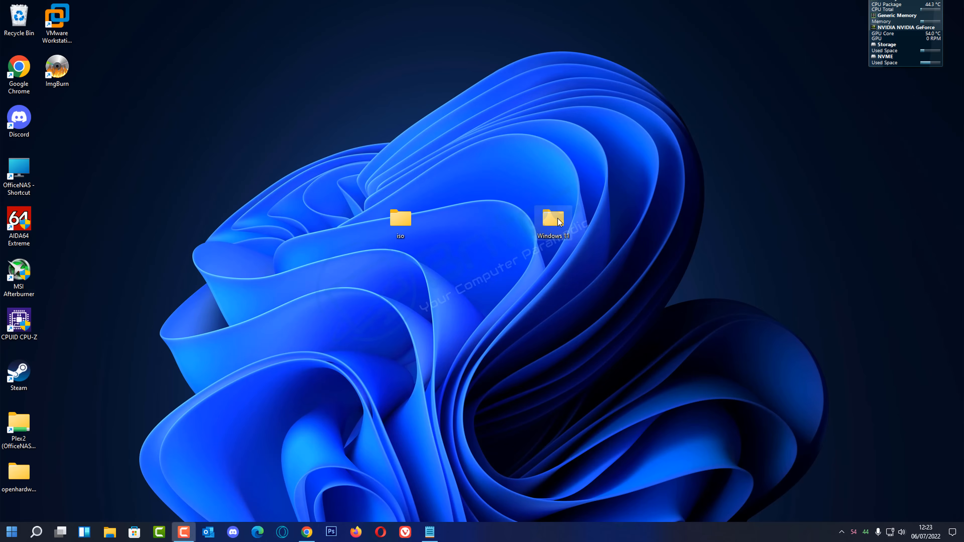
double_click(551, 218)
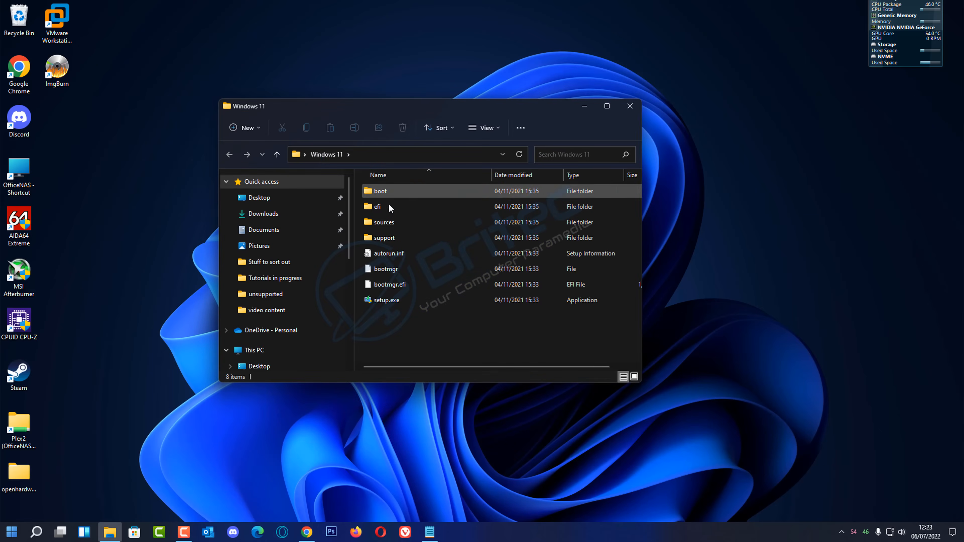
left_click(630, 106)
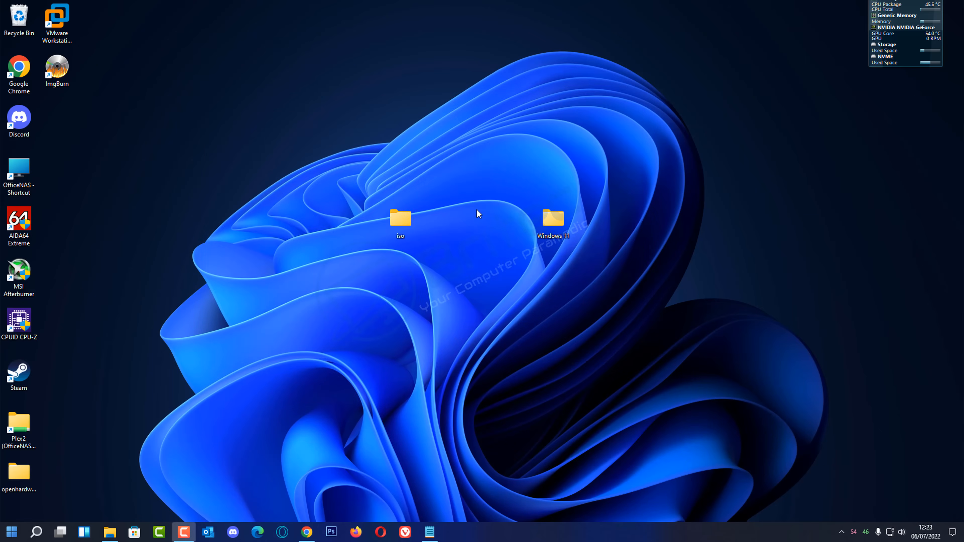
left_click(57, 66)
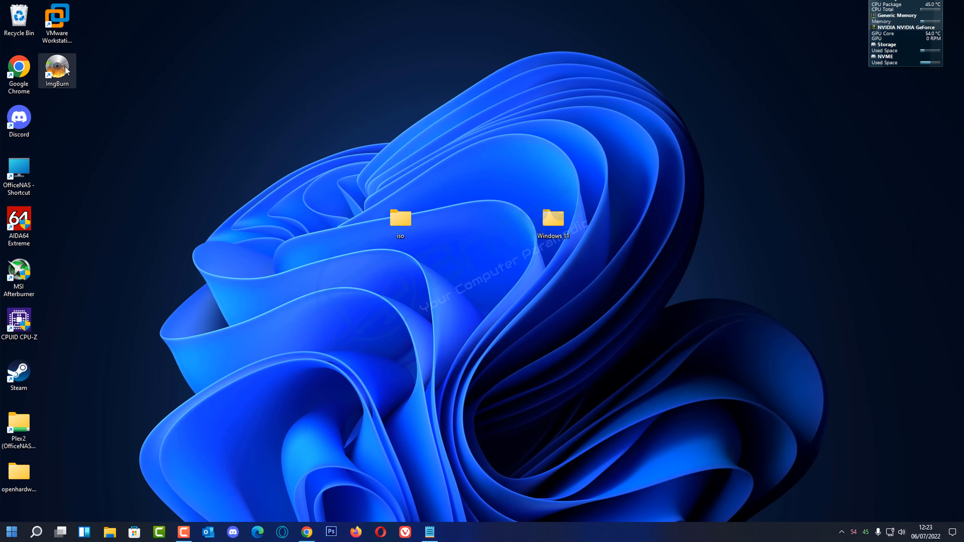
- Launch ImgBurn from its desktop shortcut
double_click(57, 66)
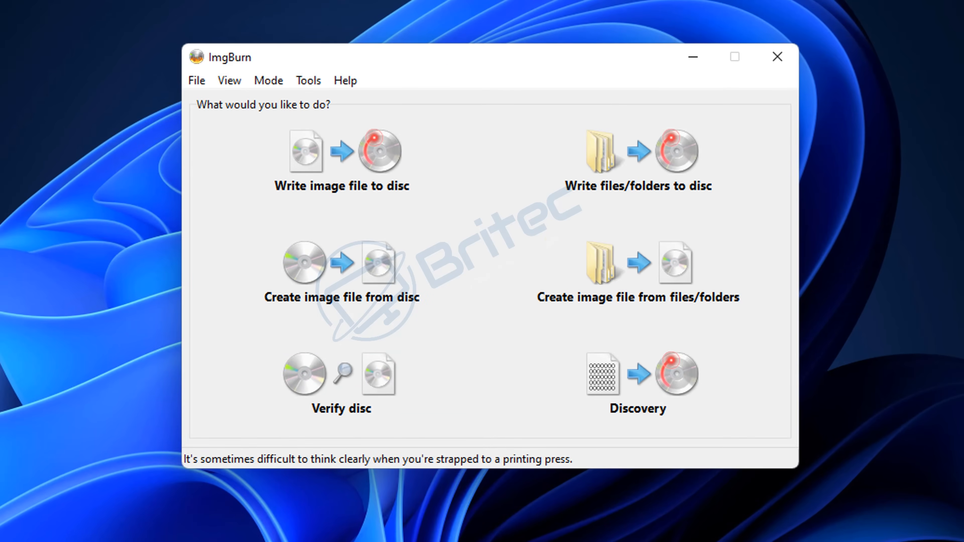
mouse_move(639, 286)
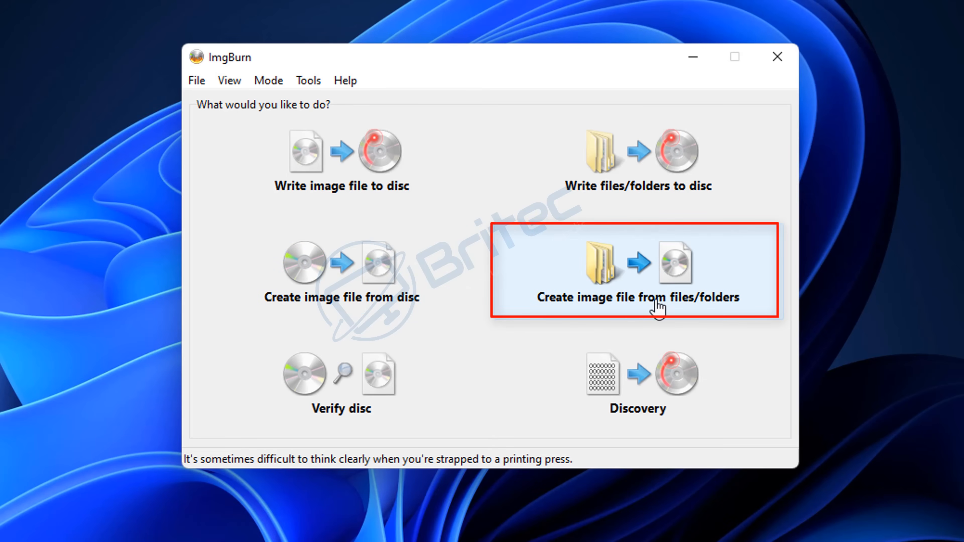
mouse_move(659, 292)
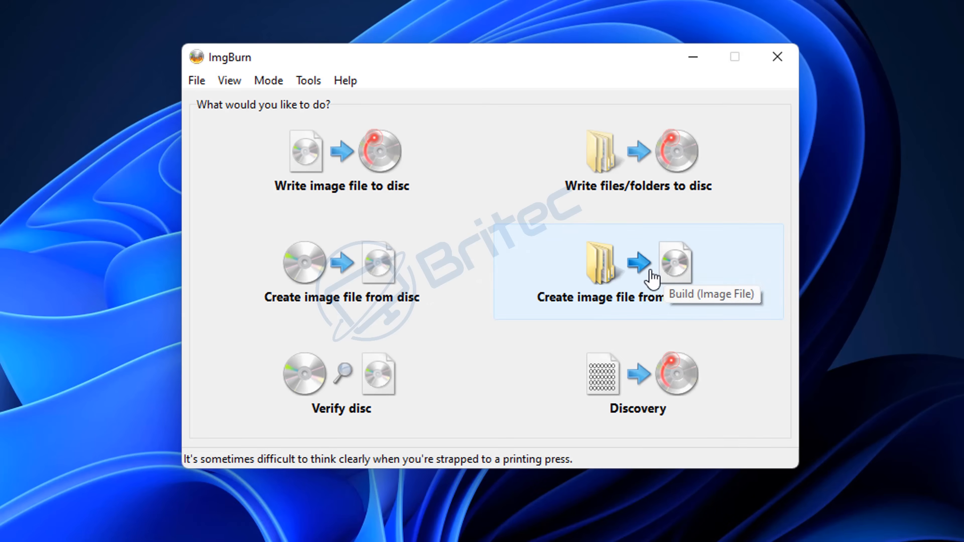
- Start image-from-folders mode with the Windows 11 folder as the source
left_click(636, 264)
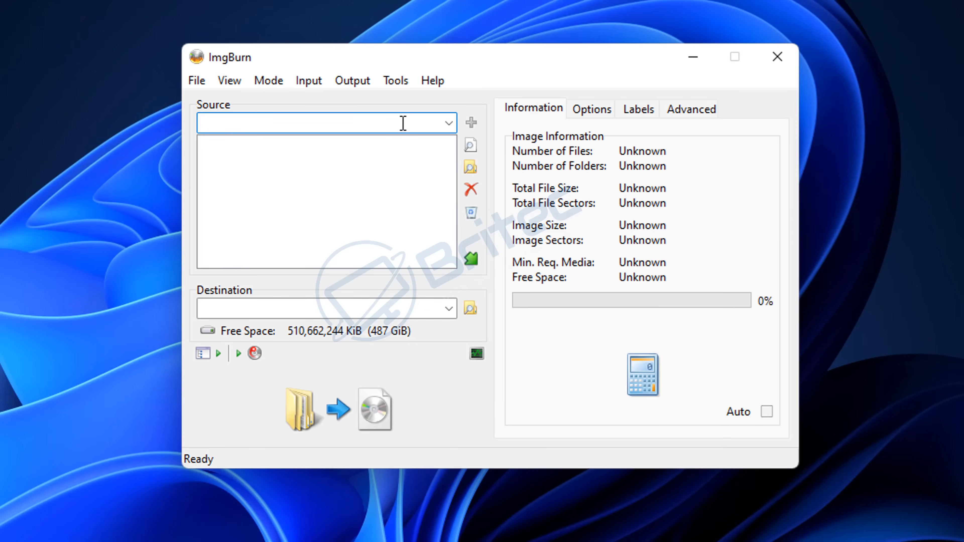
mouse_move(469, 167)
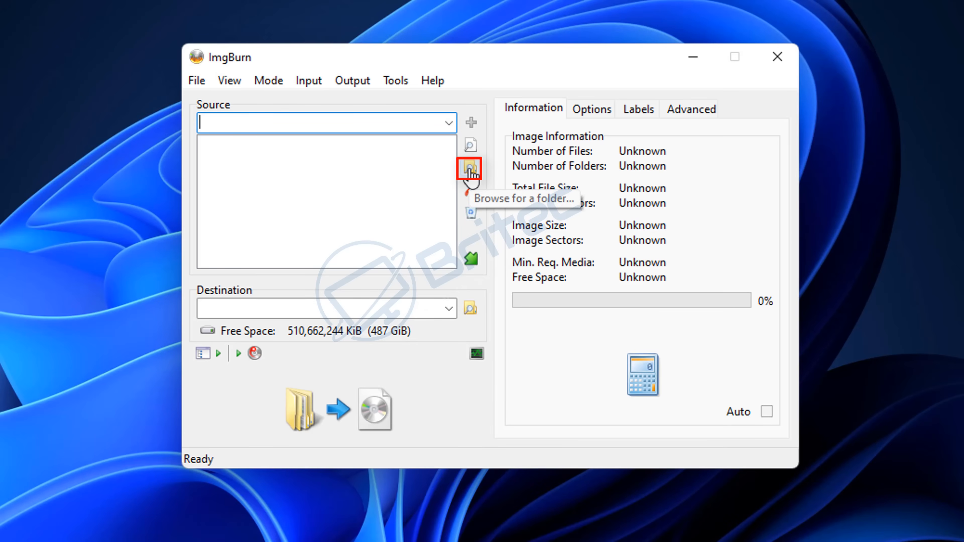
left_click(468, 167)
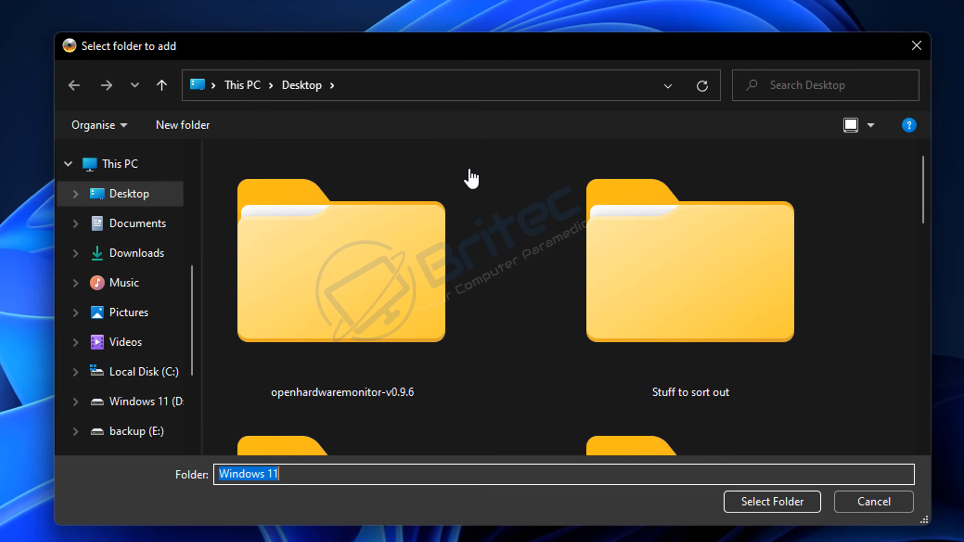
left_click(690, 270)
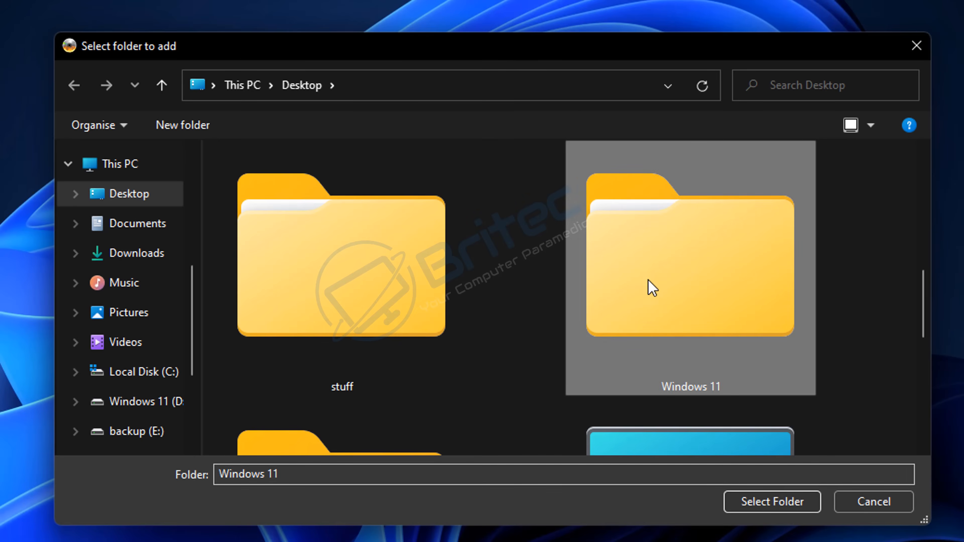
mouse_move(677, 310)
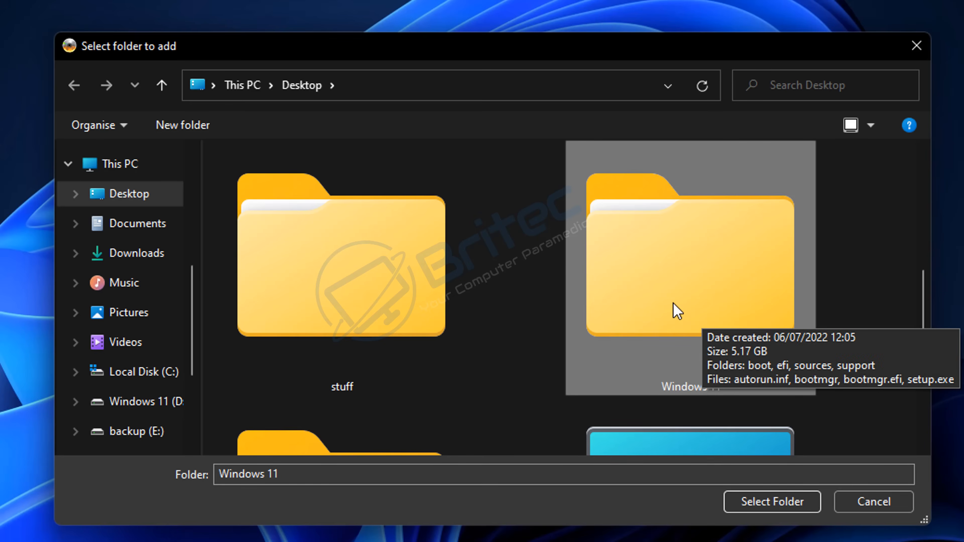
left_click(770, 501)
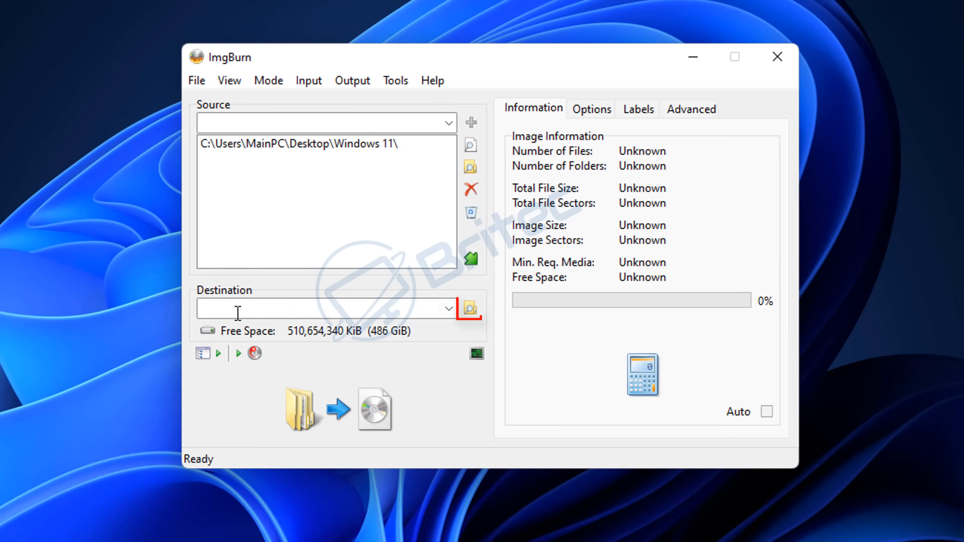
mouse_move(469, 309)
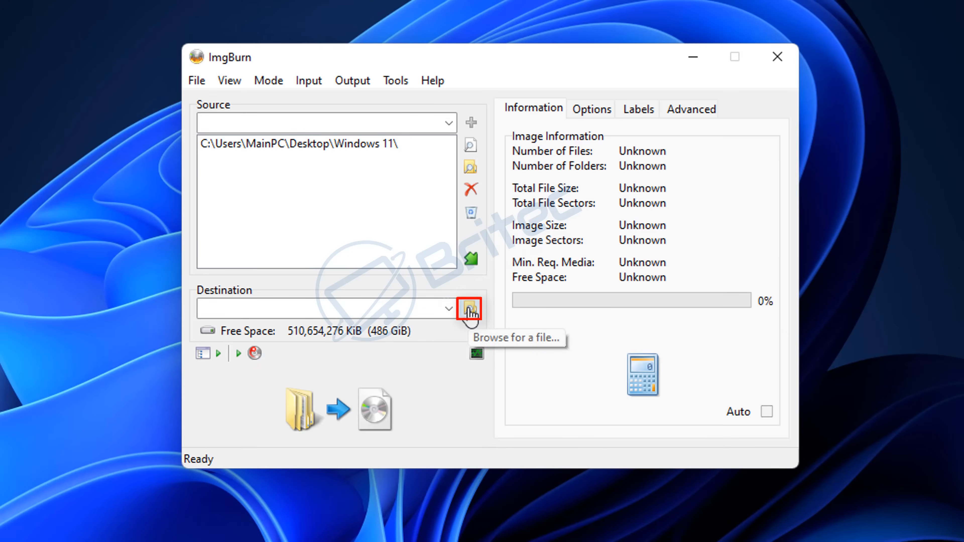
- Save the output image as Windows 11.iso inside the desktop iso folder
left_click(469, 308)
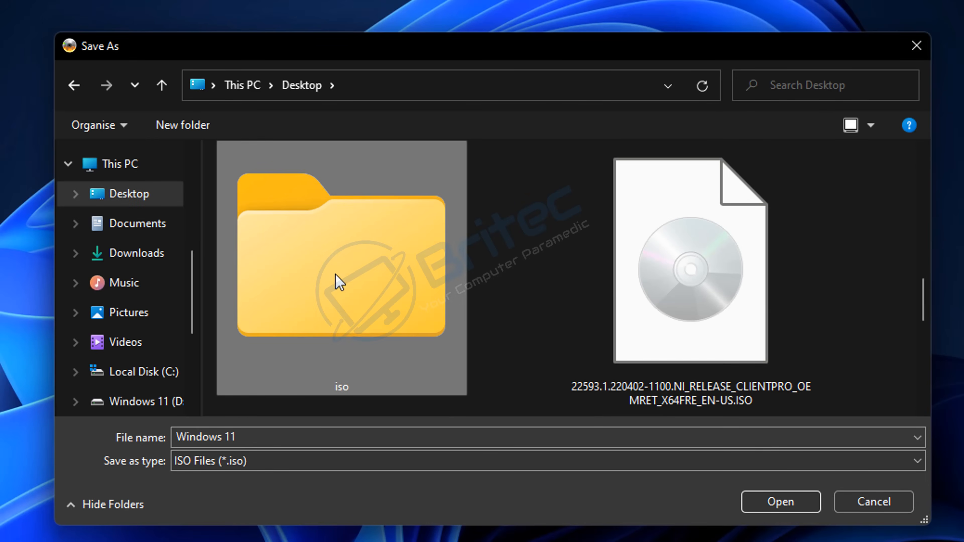
double_click(341, 265)
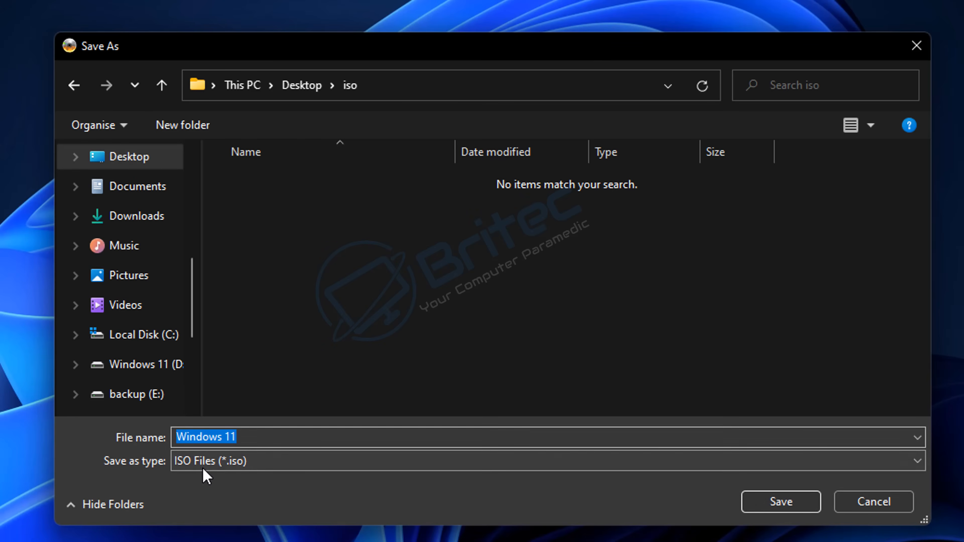
left_click(780, 501)
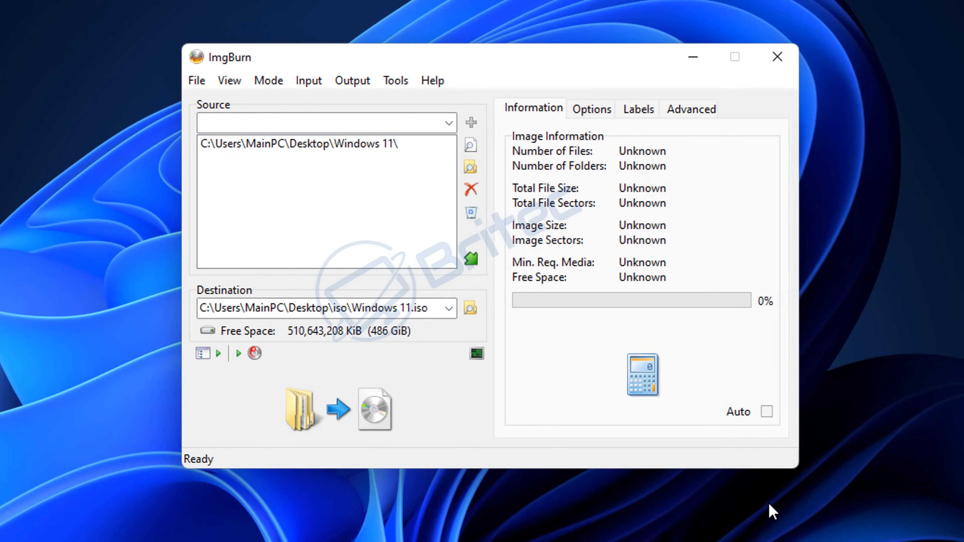
mouse_move(758, 511)
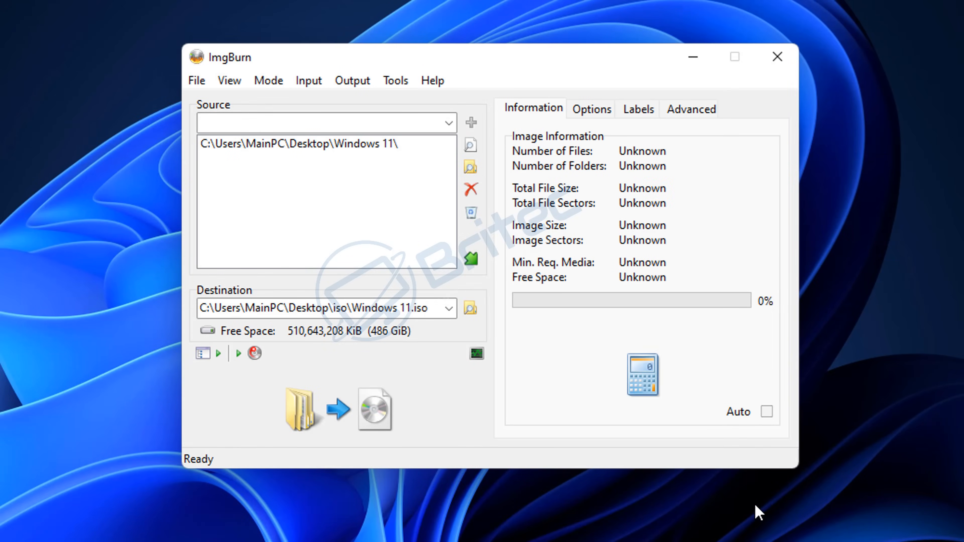
mouse_move(690, 108)
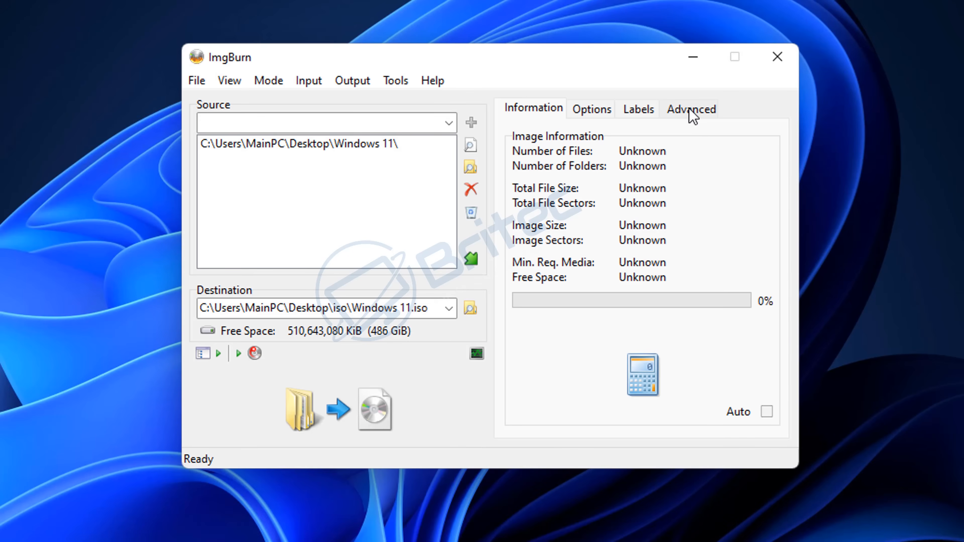
- Tick Make Image Bootable in the Advanced > Bootable Disc settings
left_click(690, 109)
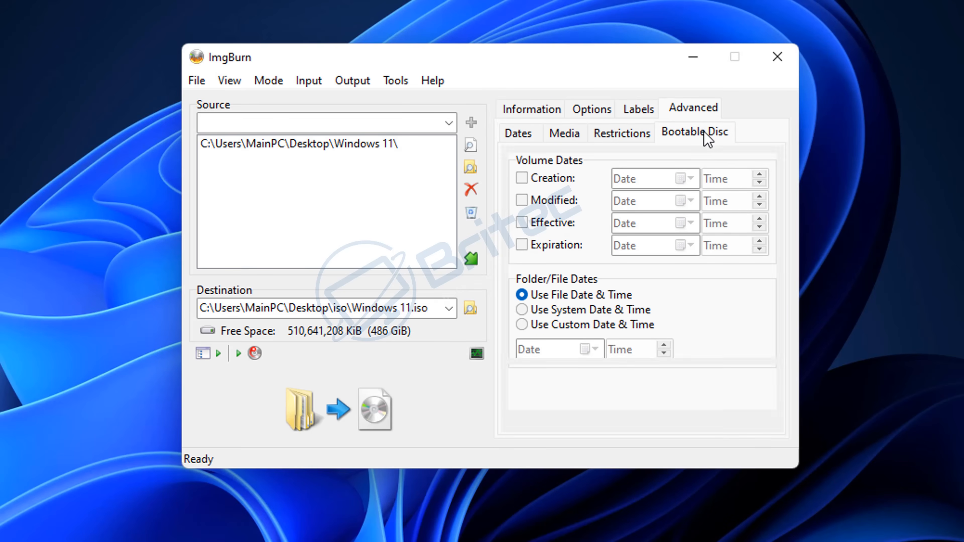
left_click(695, 132)
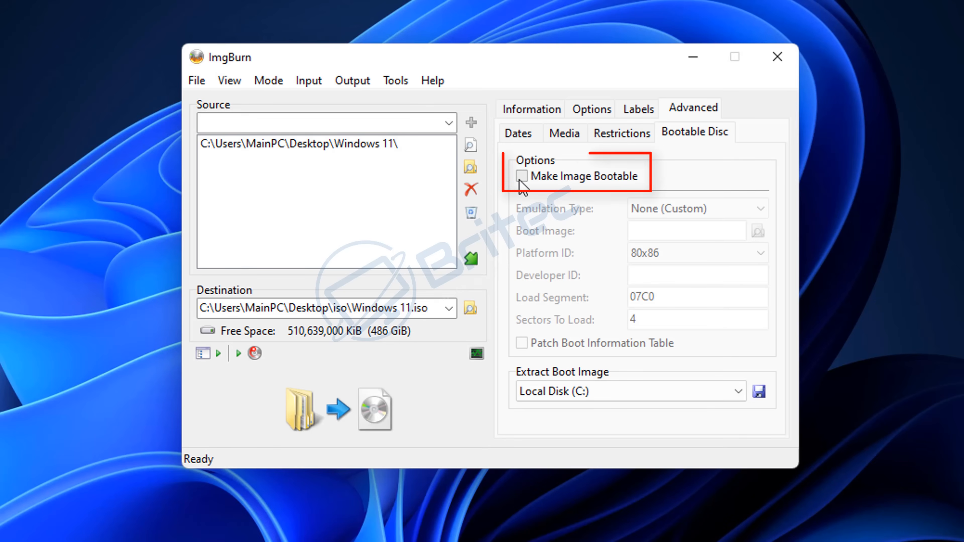
left_click(522, 175)
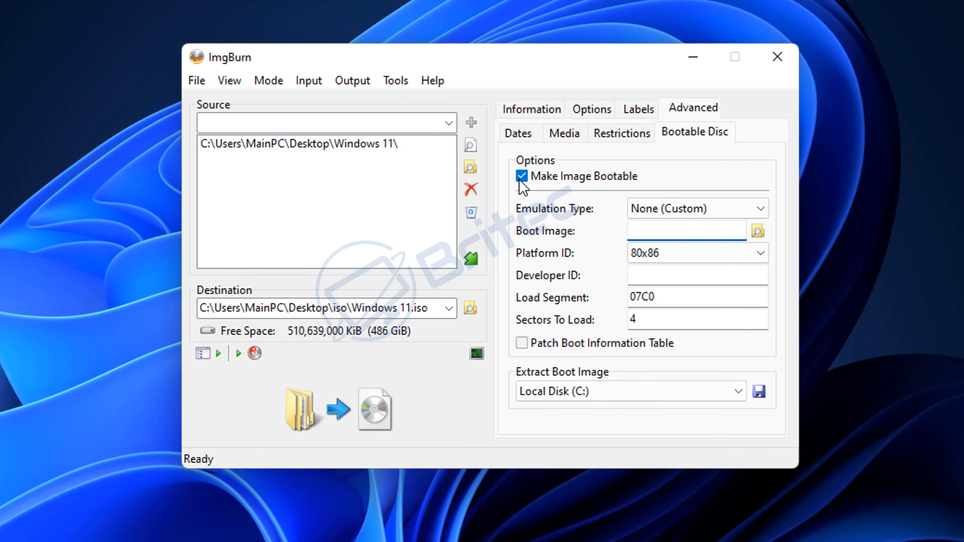
left_click(686, 230)
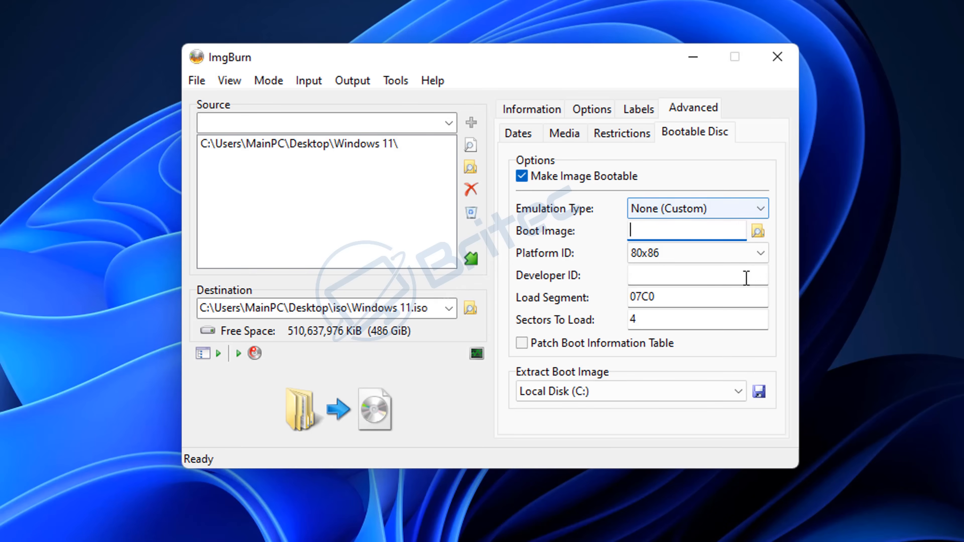
left_click(760, 208)
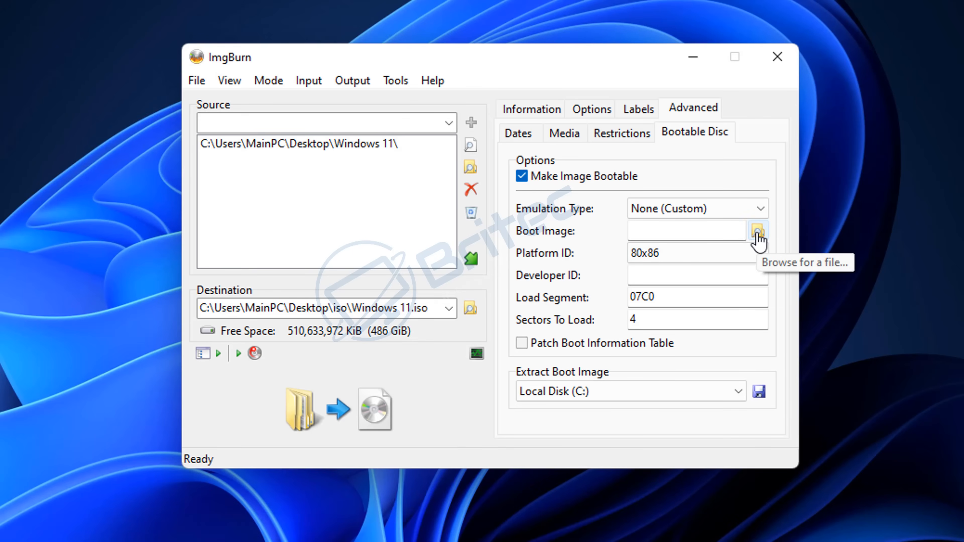
- Set etfsboot.com from Windows 11\boot as the boot image file
left_click(756, 230)
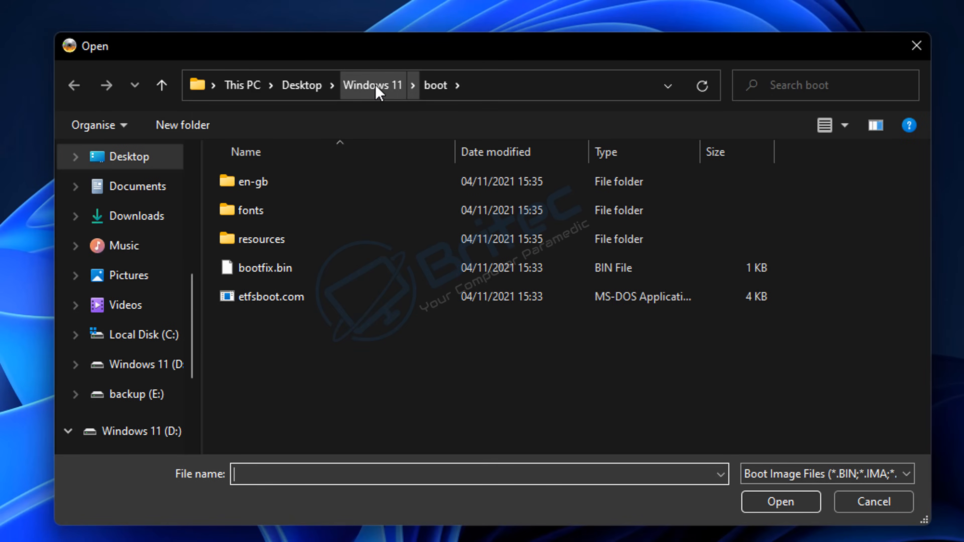
left_click(272, 296)
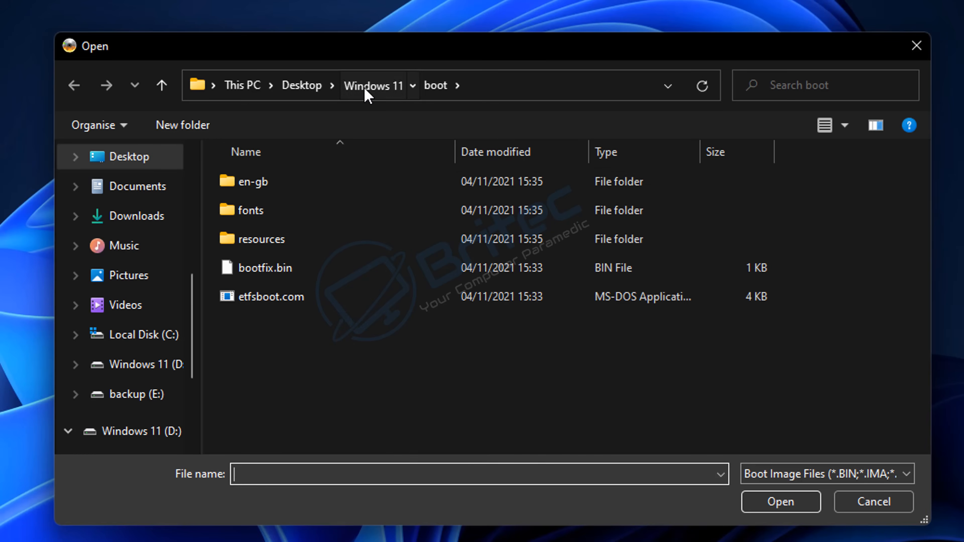
left_click(372, 85)
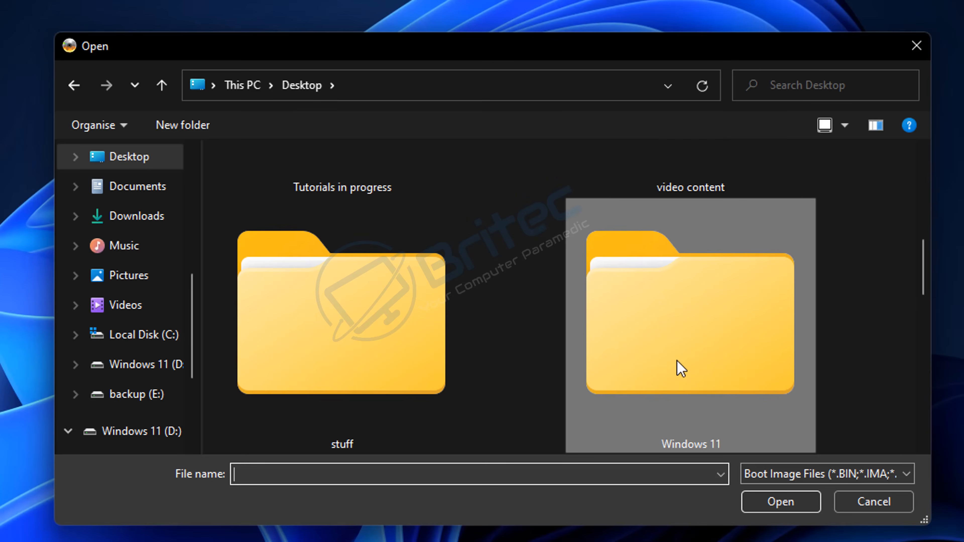
double_click(689, 313)
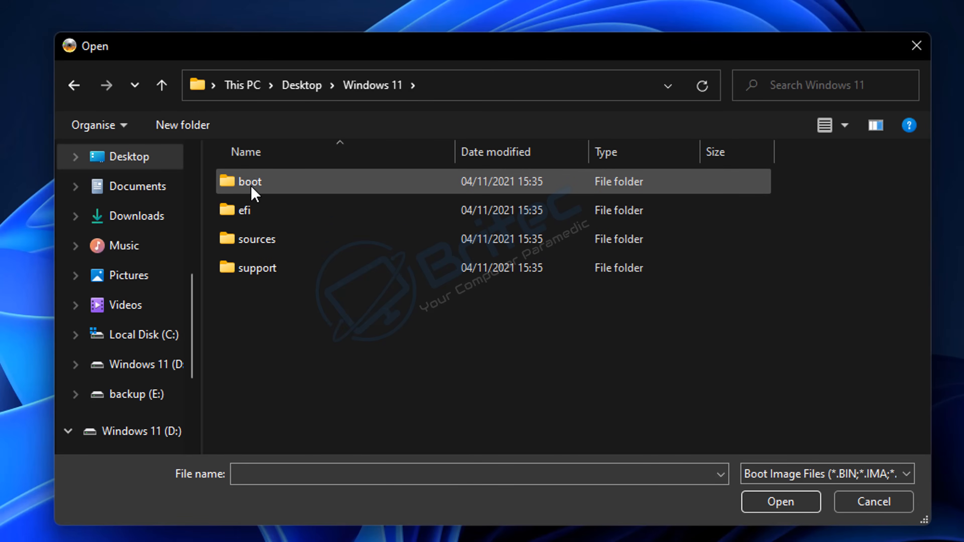
double_click(247, 181)
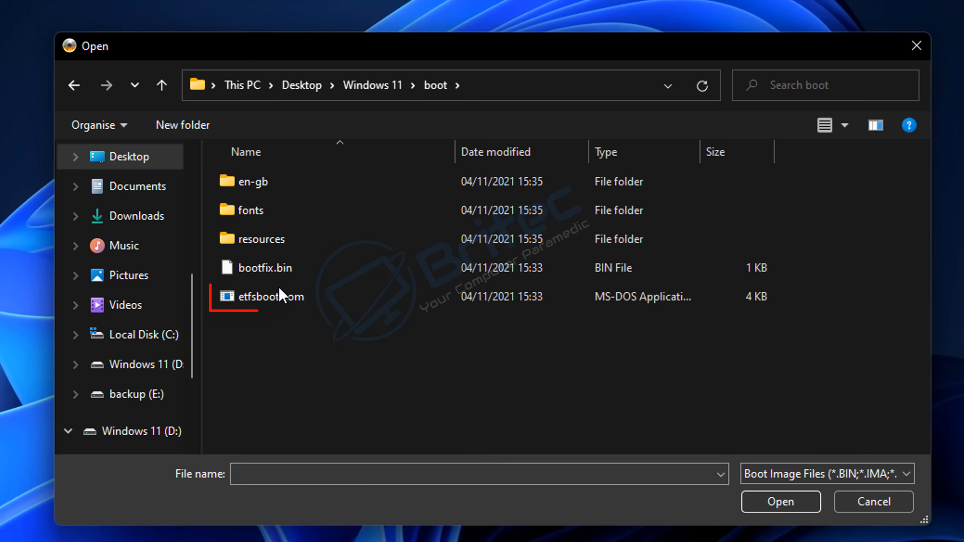
left_click(269, 296)
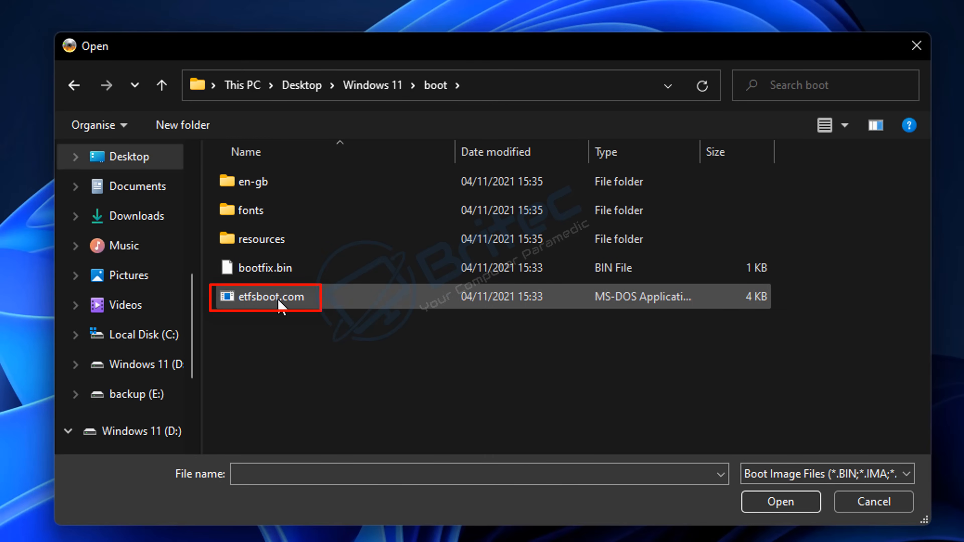
left_click(269, 296)
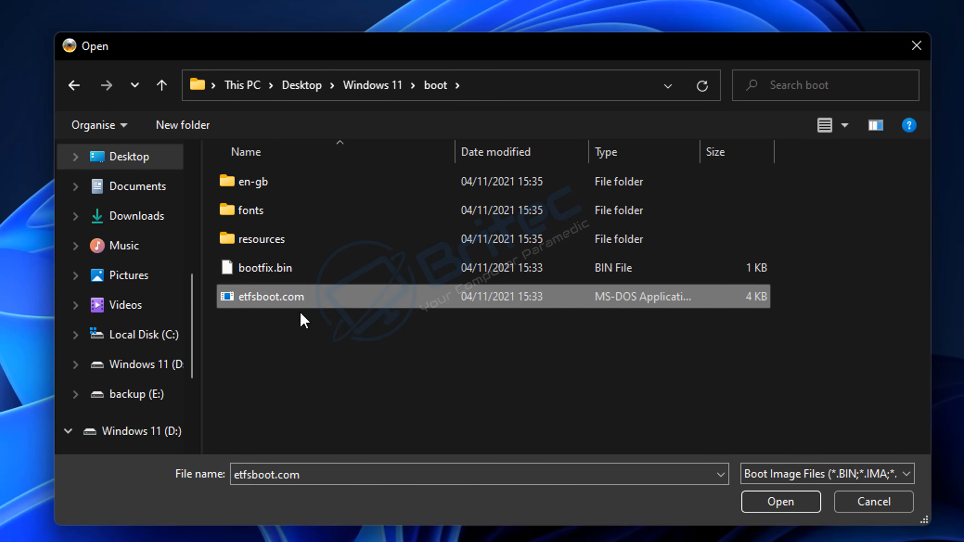
left_click(779, 501)
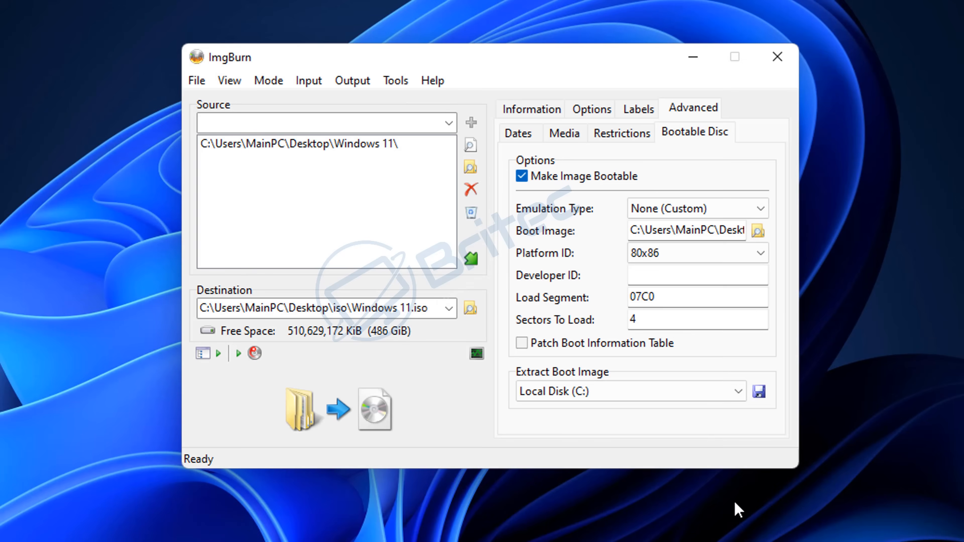
mouse_move(521, 332)
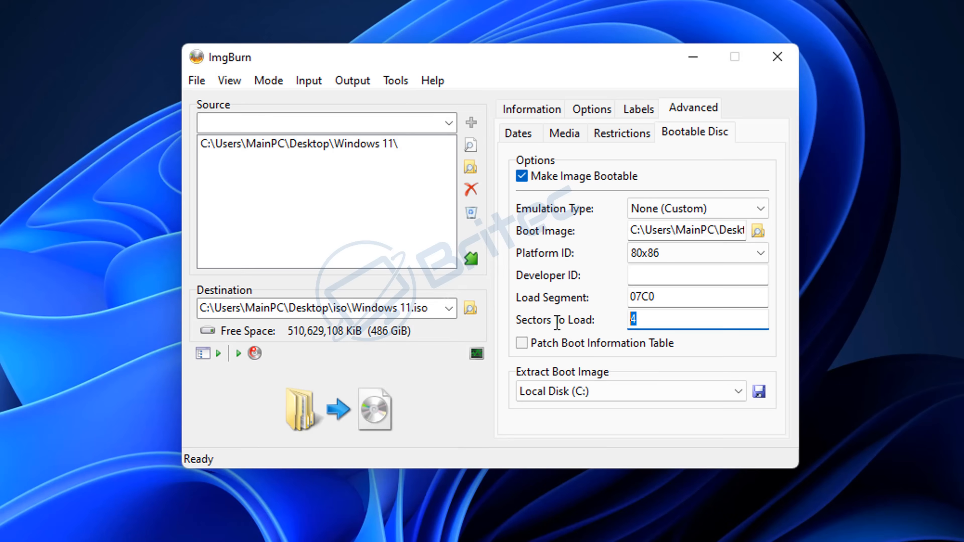
- Set Sectors To Load to 8, leaving Patch Boot Information Table unticked
type("8")
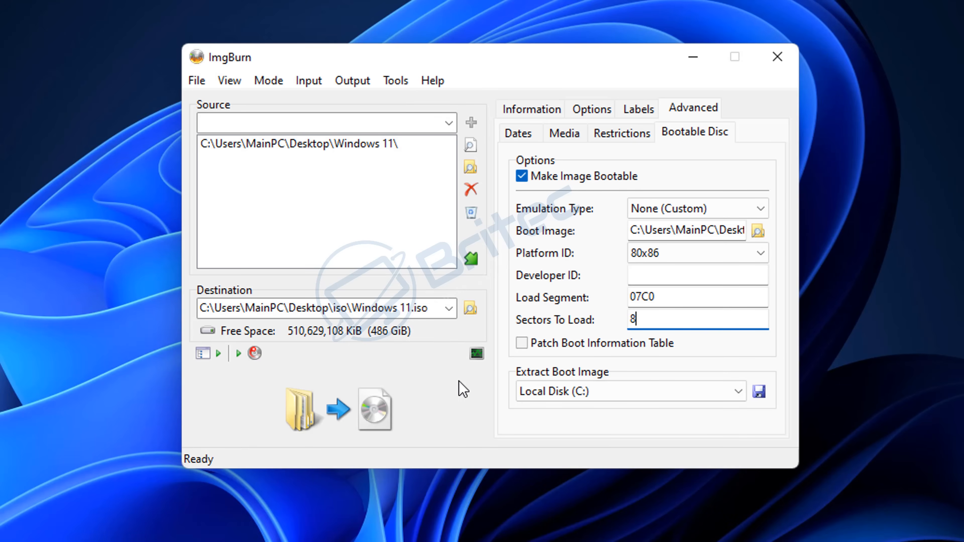
left_click(522, 342)
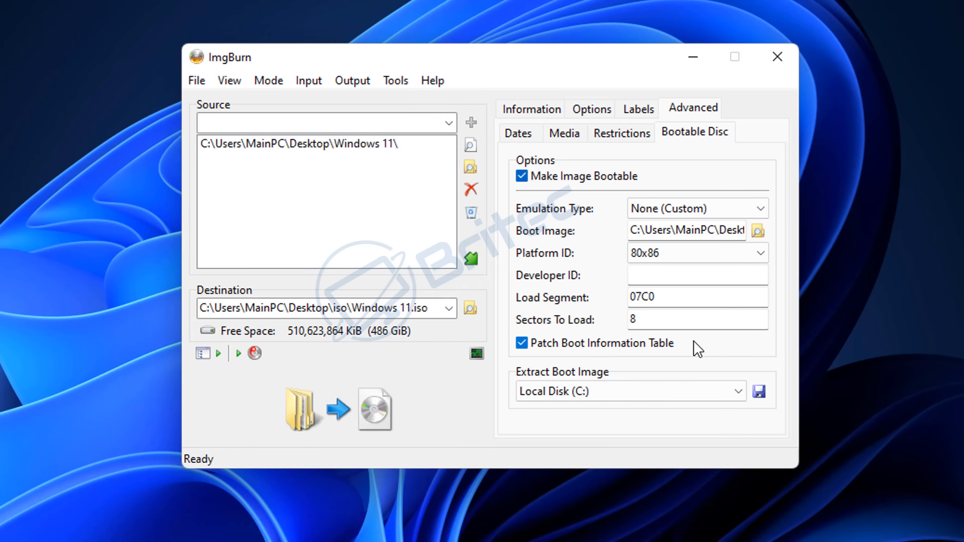
left_click(522, 343)
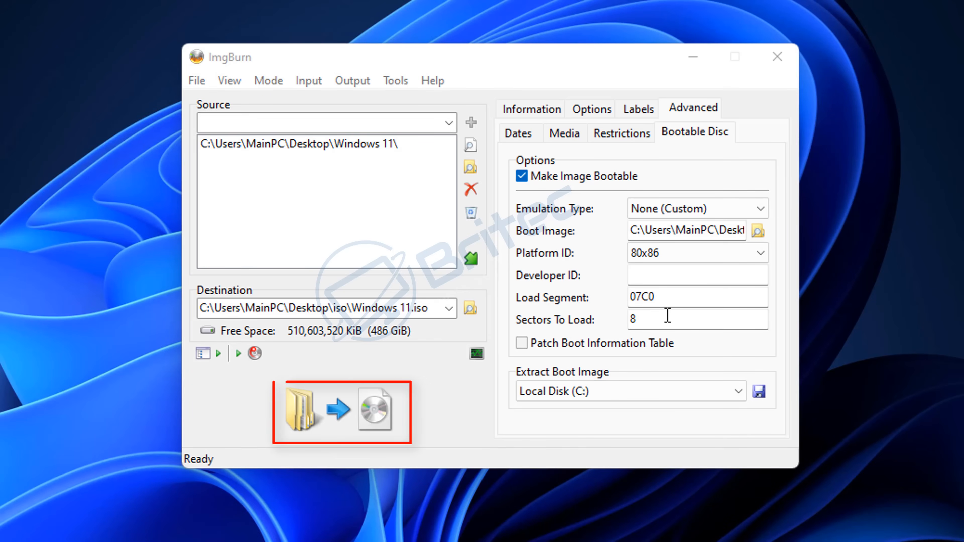
mouse_move(353, 412)
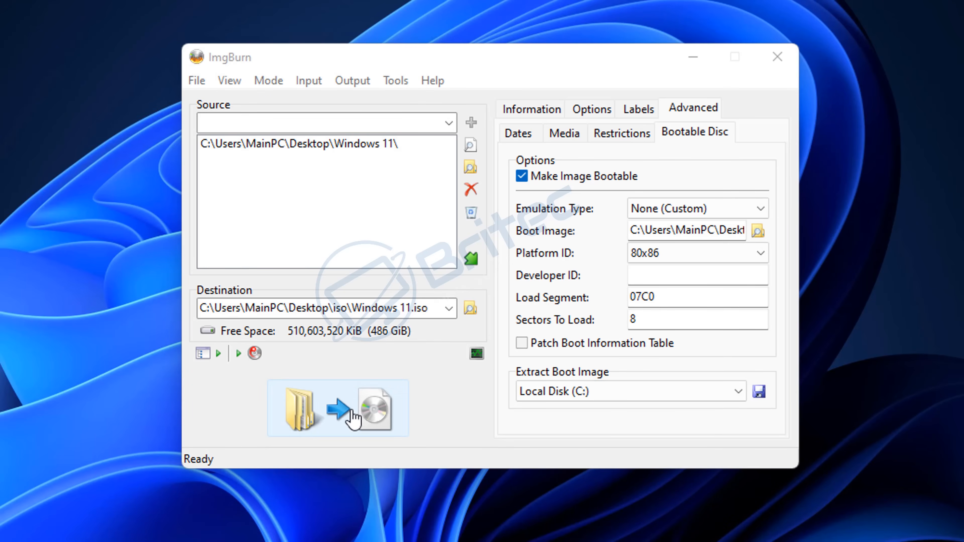
mouse_move(349, 421)
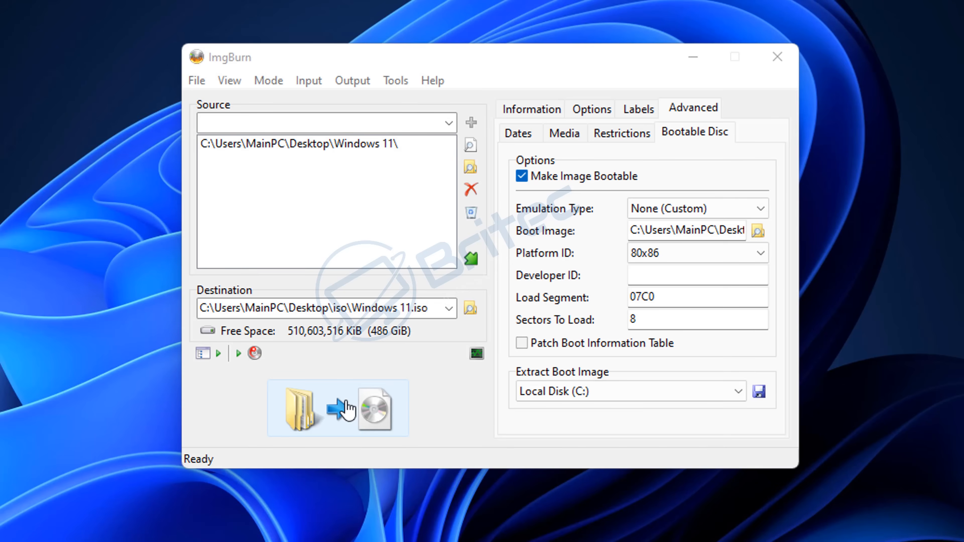
- Start the build and accept the generated Windows 11 volume label
left_click(337, 408)
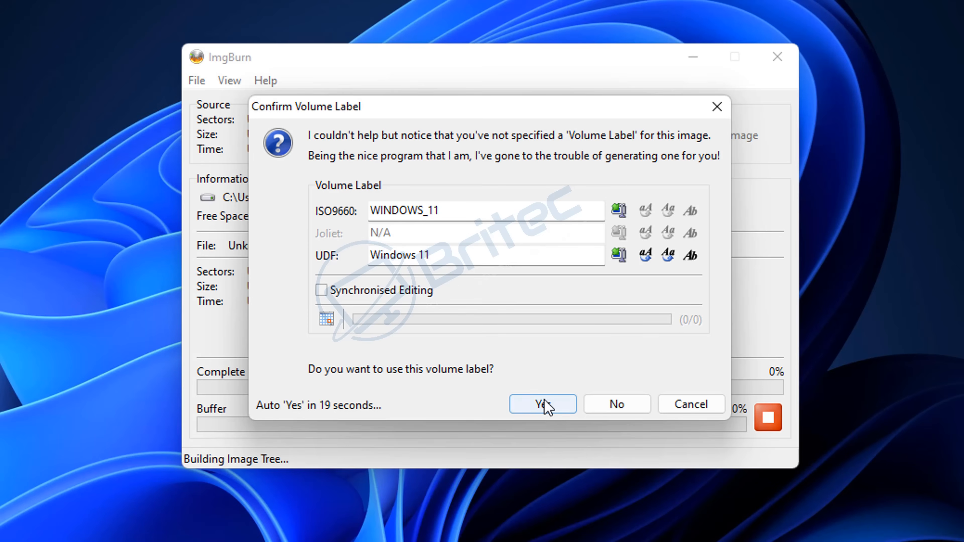
left_click(541, 404)
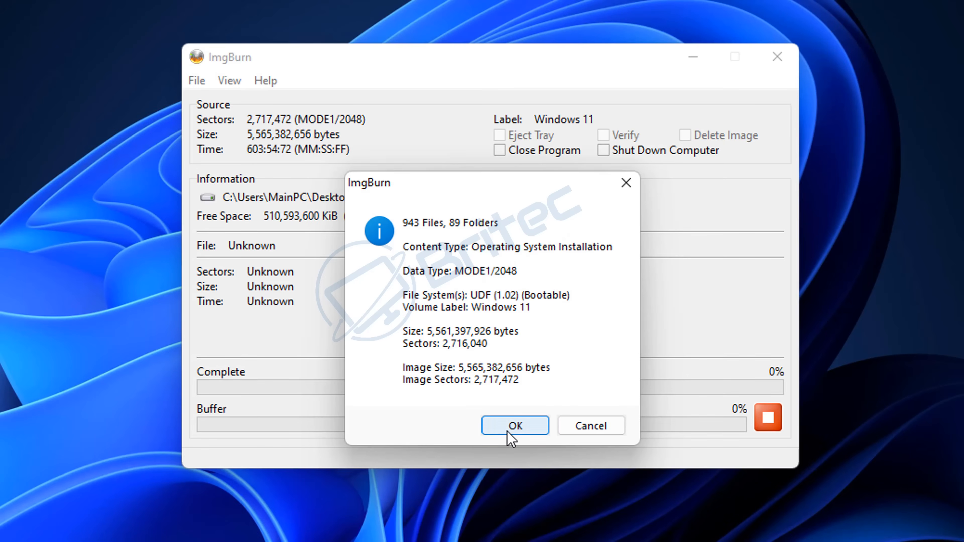
- Acknowledge the 'Operation Successfully Completed' message for the Windows 11.iso build
left_click(515, 424)
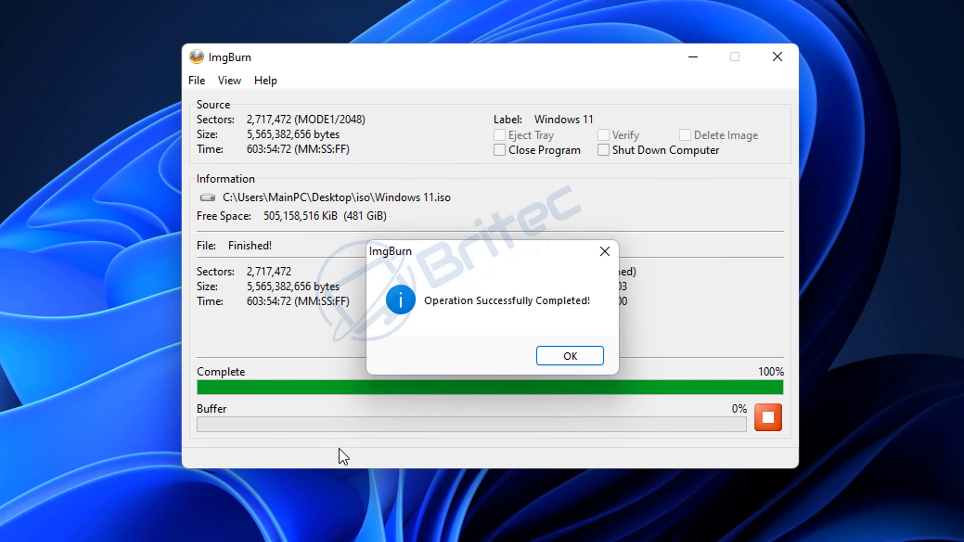
mouse_move(570, 356)
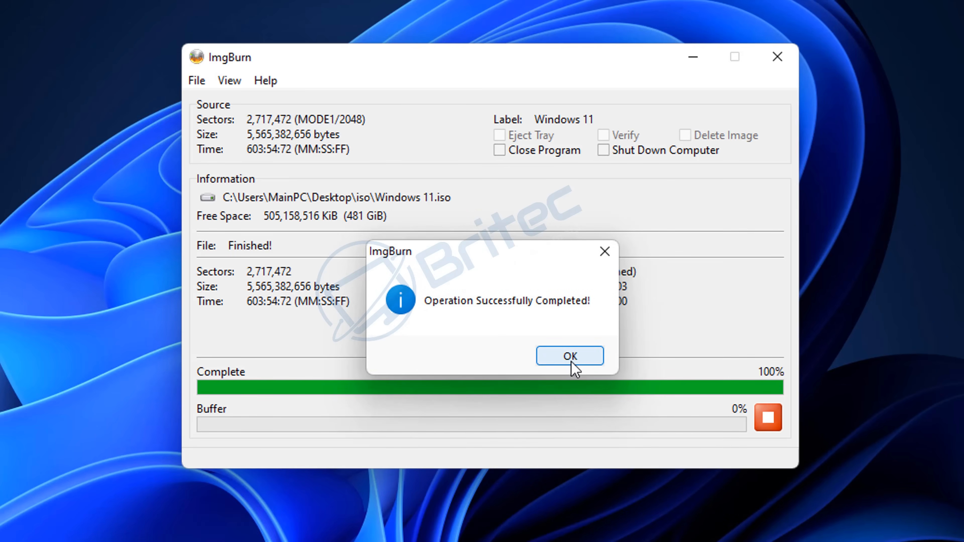
left_click(568, 355)
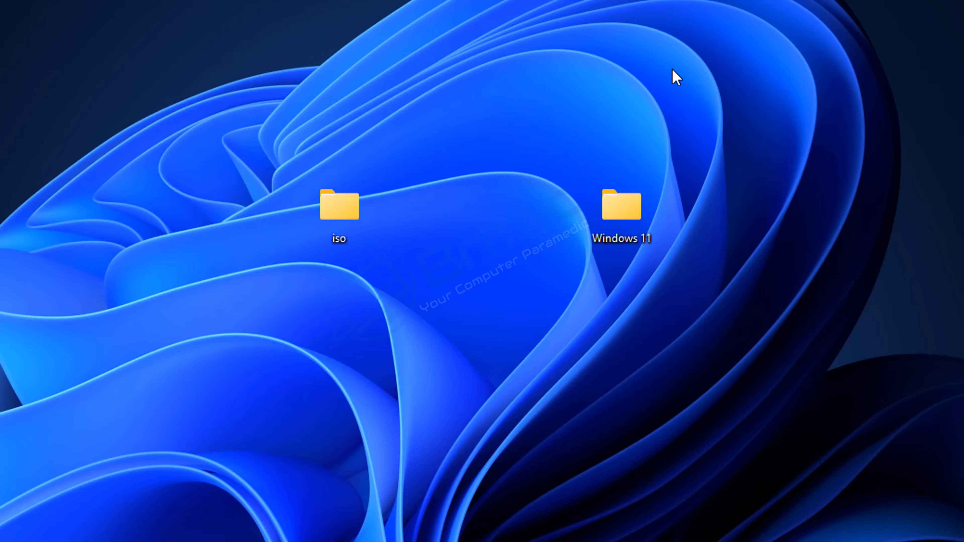
double_click(338, 205)
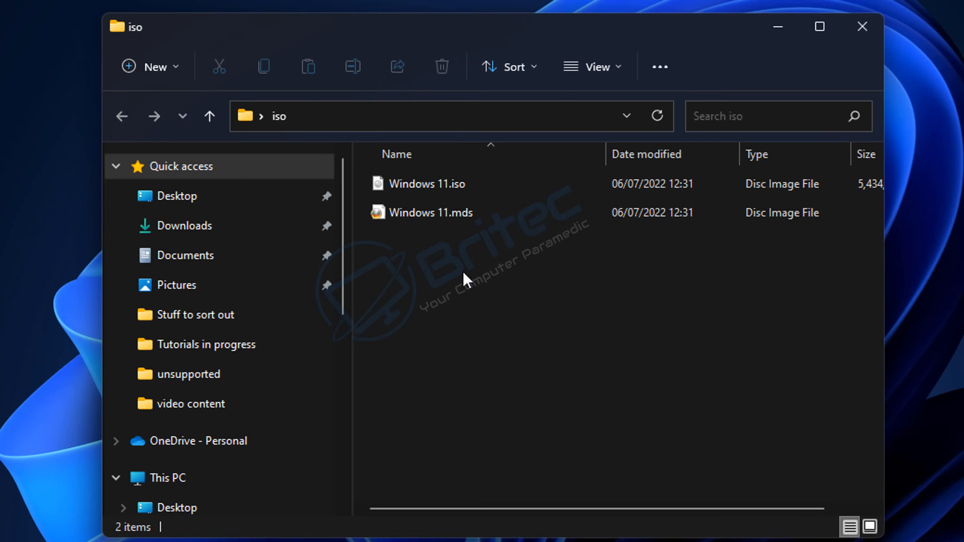
left_click(425, 183)
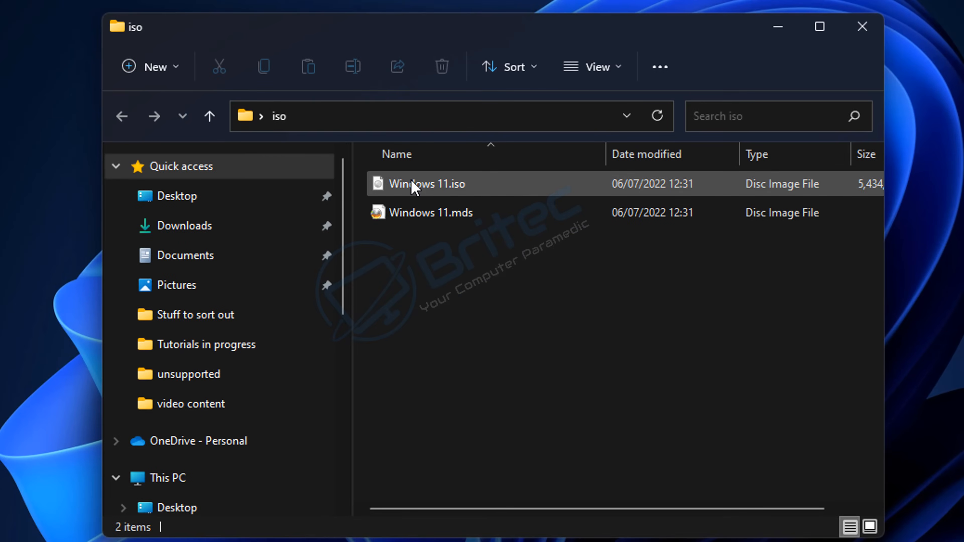
mouse_move(449, 191)
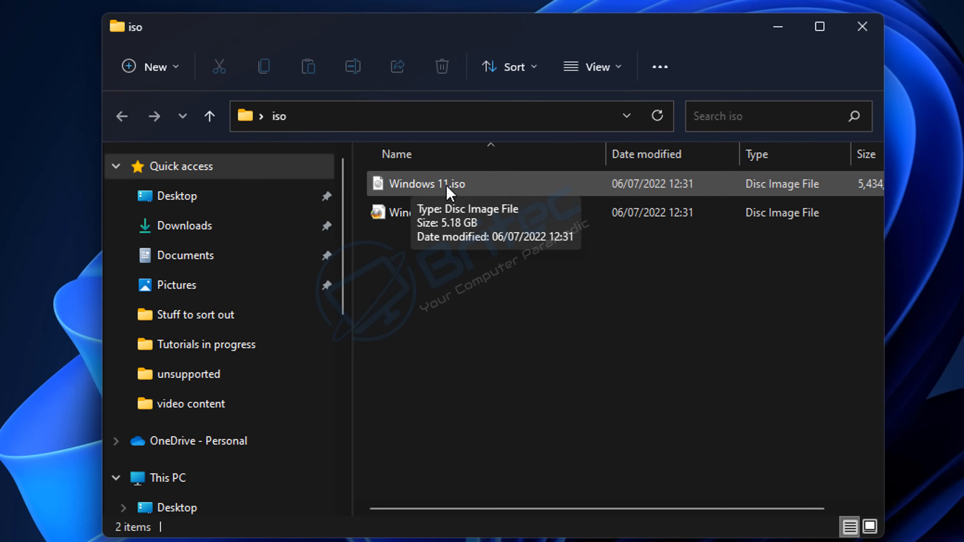
left_click(426, 183)
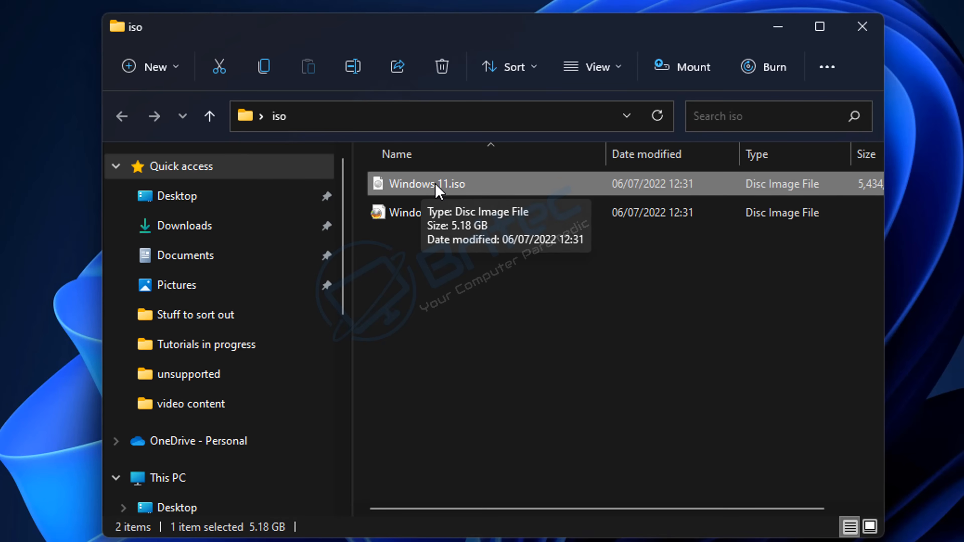
mouse_move(862, 27)
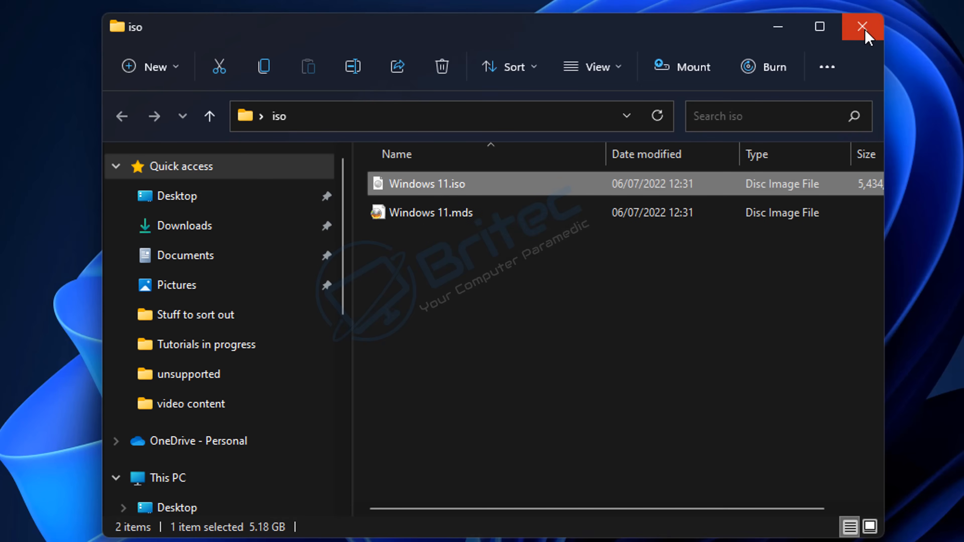
left_click(861, 27)
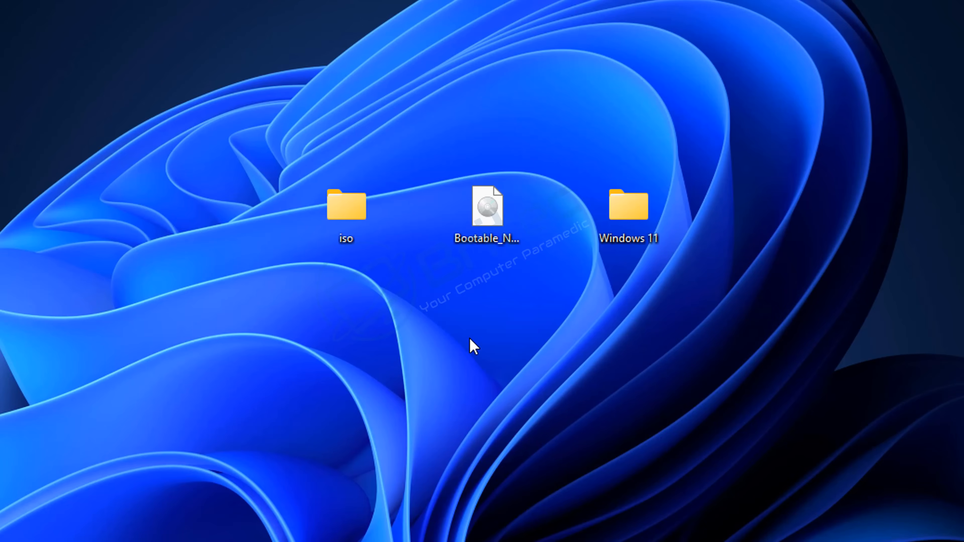
mouse_move(487, 209)
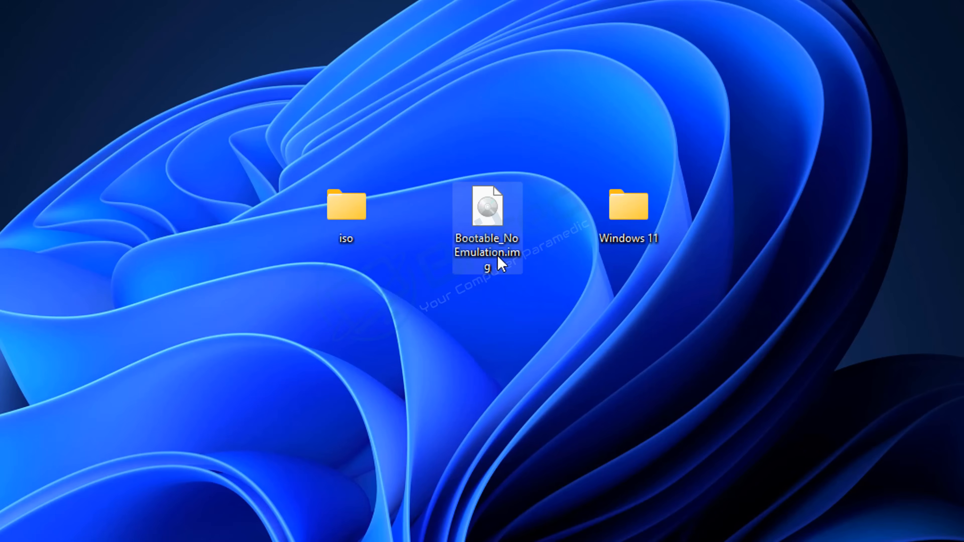
mouse_move(484, 246)
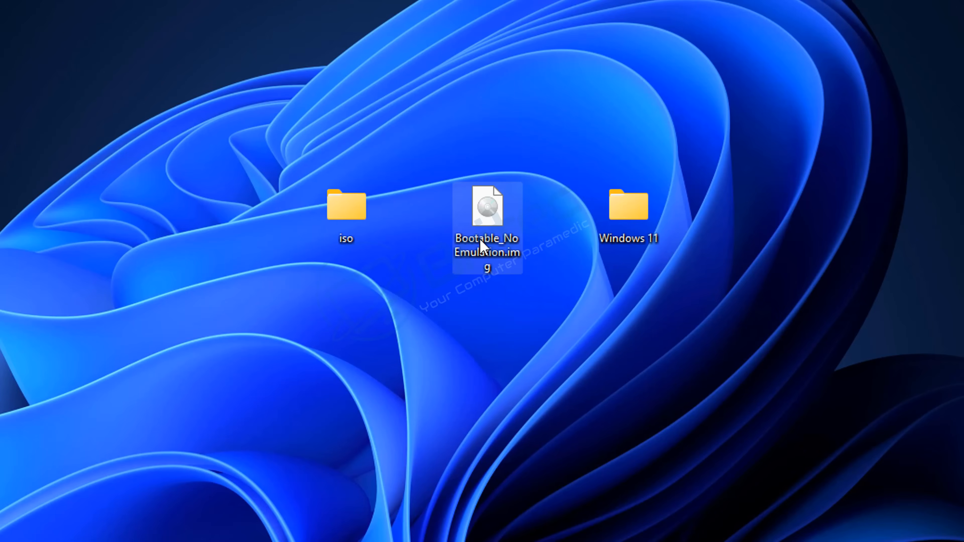
mouse_move(513, 266)
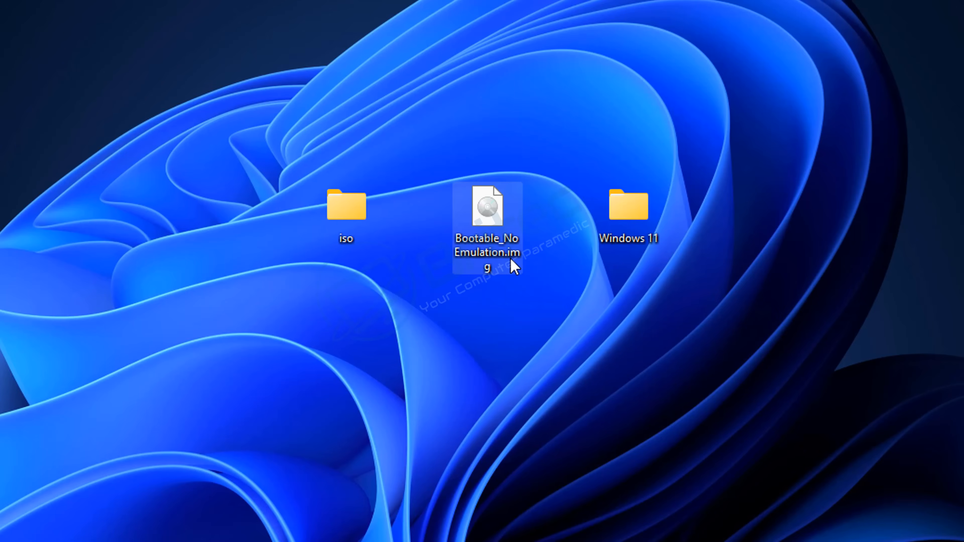
mouse_move(498, 215)
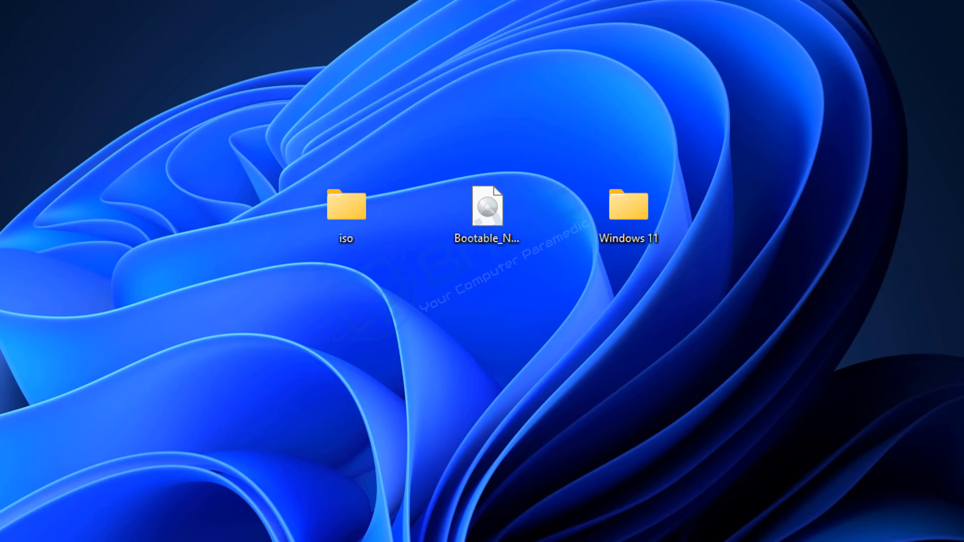
- Launch ImgBurn from its desktop shortcut to check the new image
double_click(487, 207)
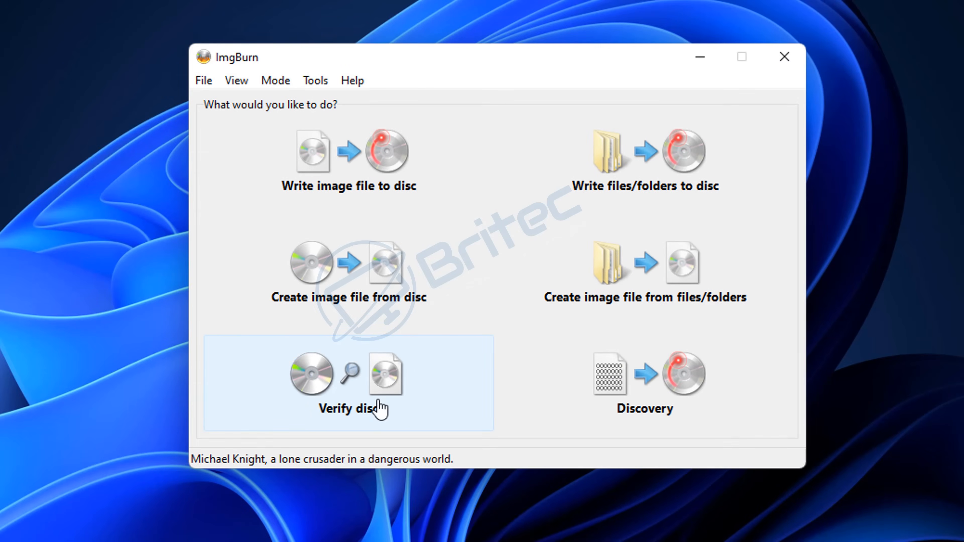
- In Verify mode load Windows 11.mds, confirm File Sys shows ISO9660 (Bootable), UDF, then close ImgBurn
left_click(347, 375)
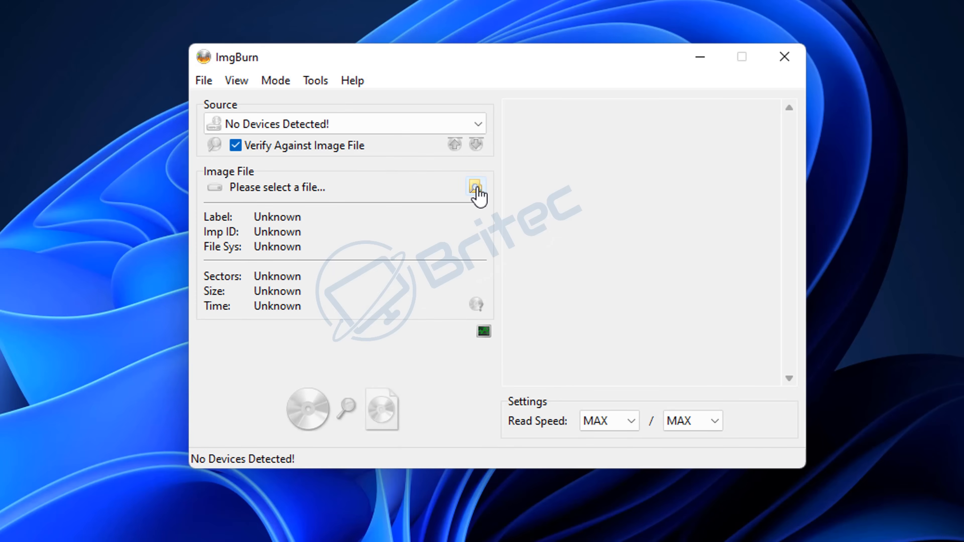
left_click(475, 188)
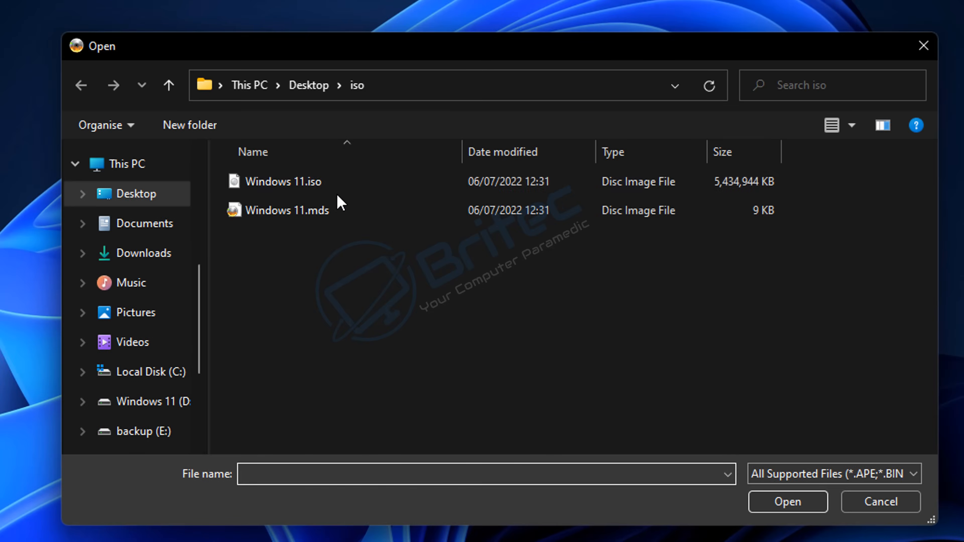
double_click(285, 209)
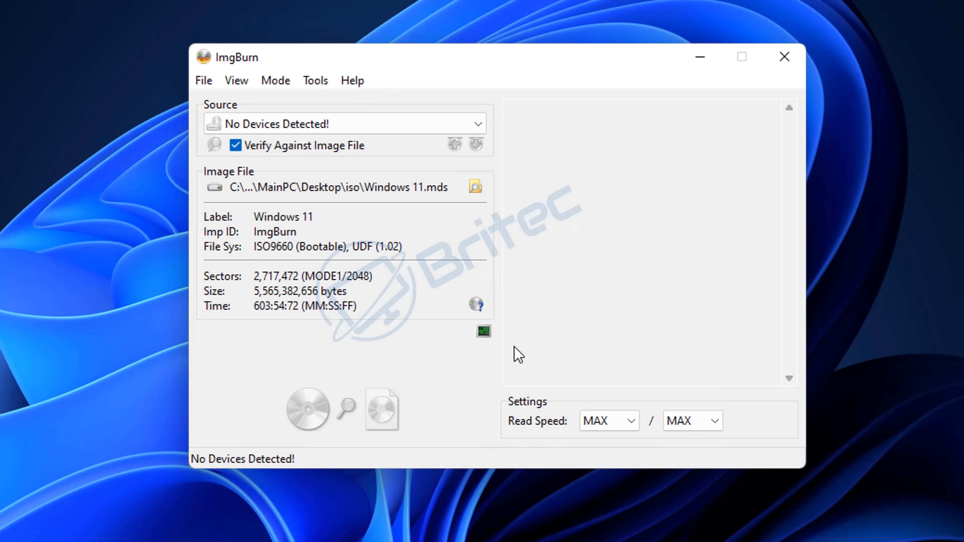
mouse_move(314, 255)
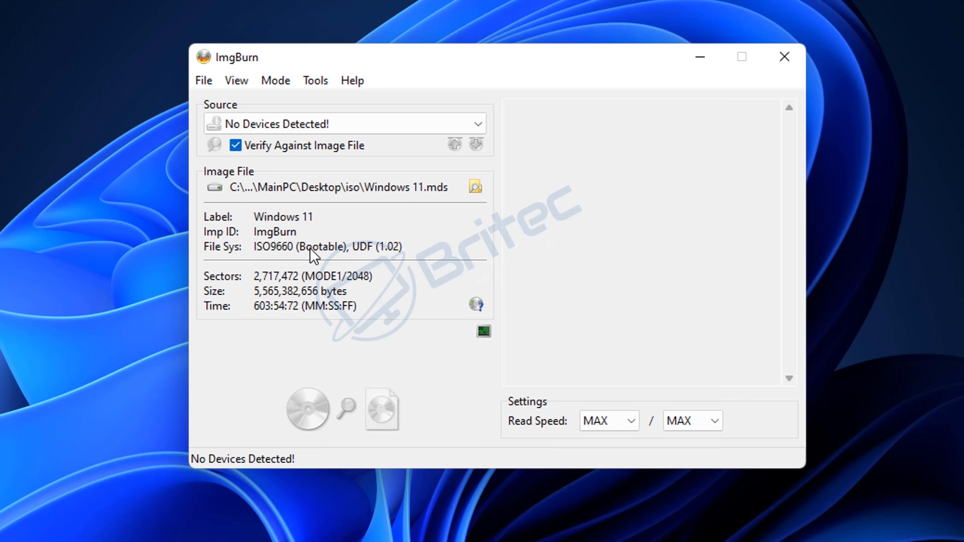
mouse_move(230, 261)
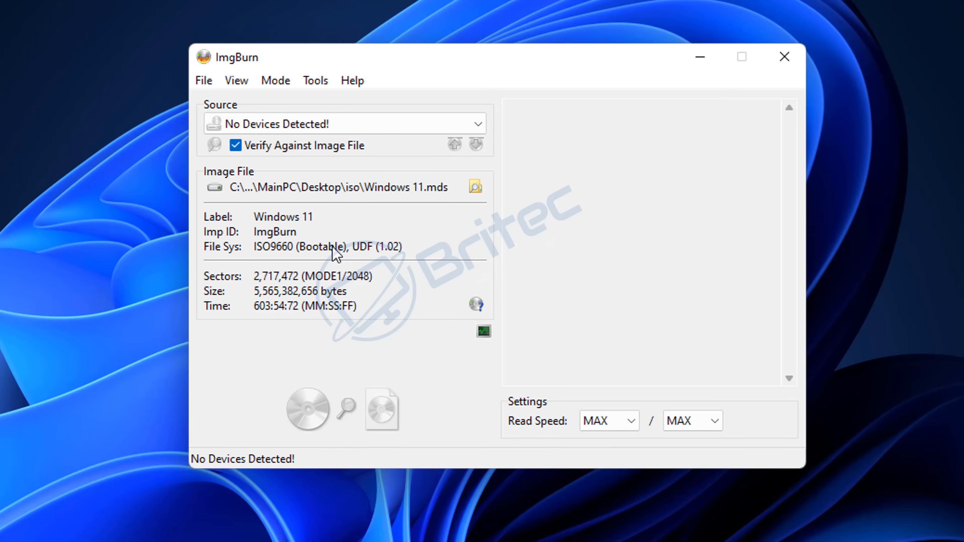
mouse_move(337, 247)
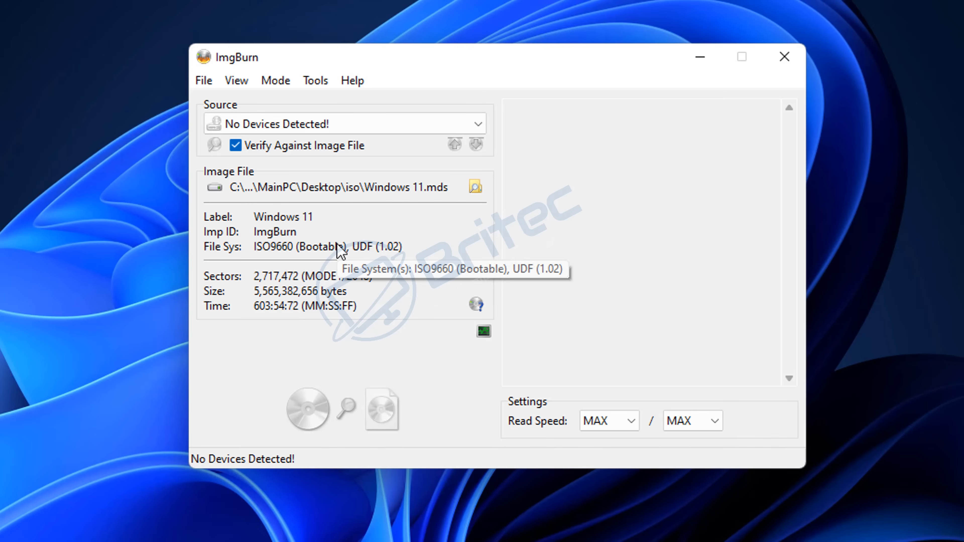
mouse_move(238, 259)
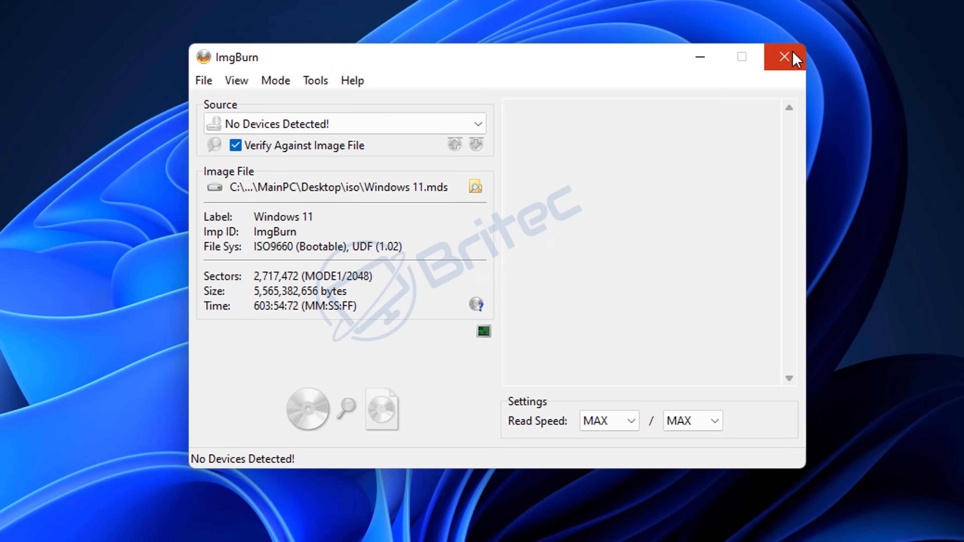
left_click(784, 57)
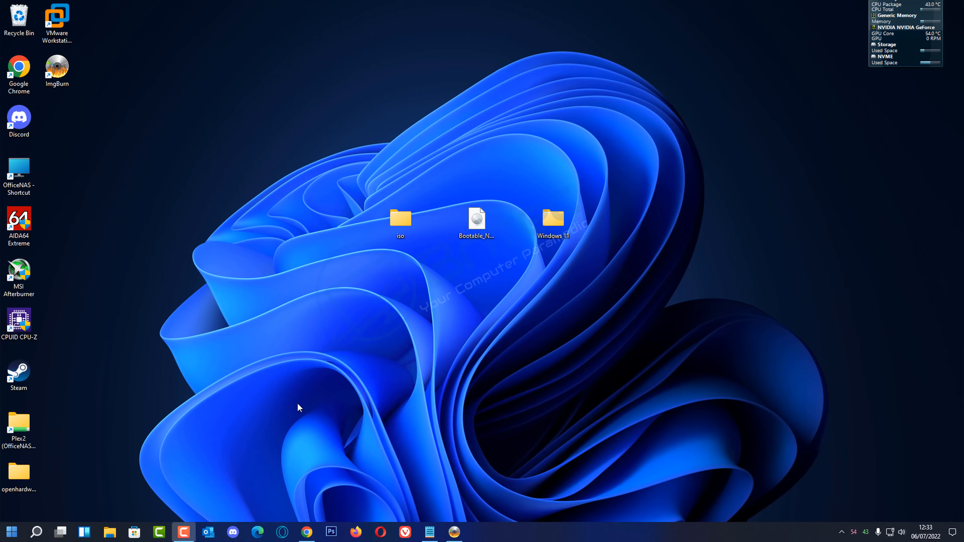
mouse_move(310, 451)
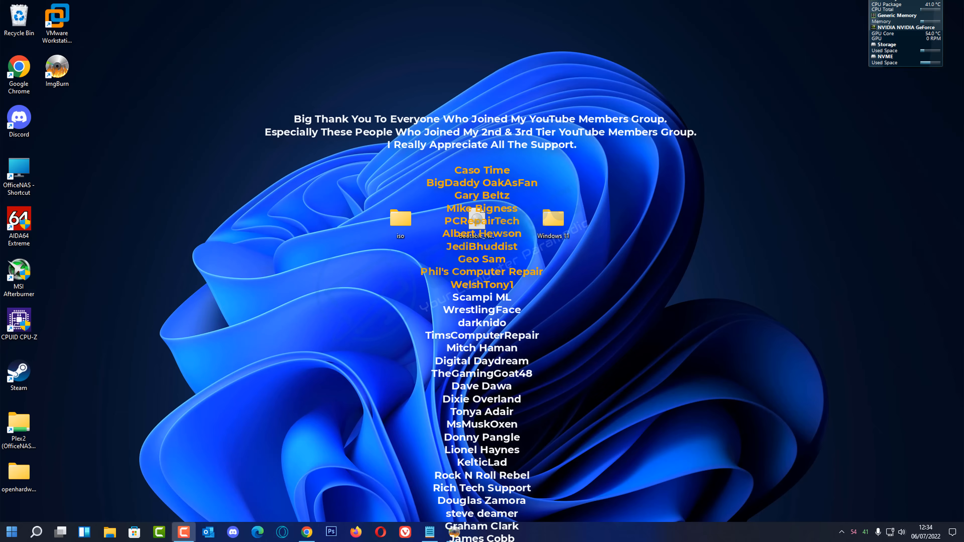
scroll("down", 3)
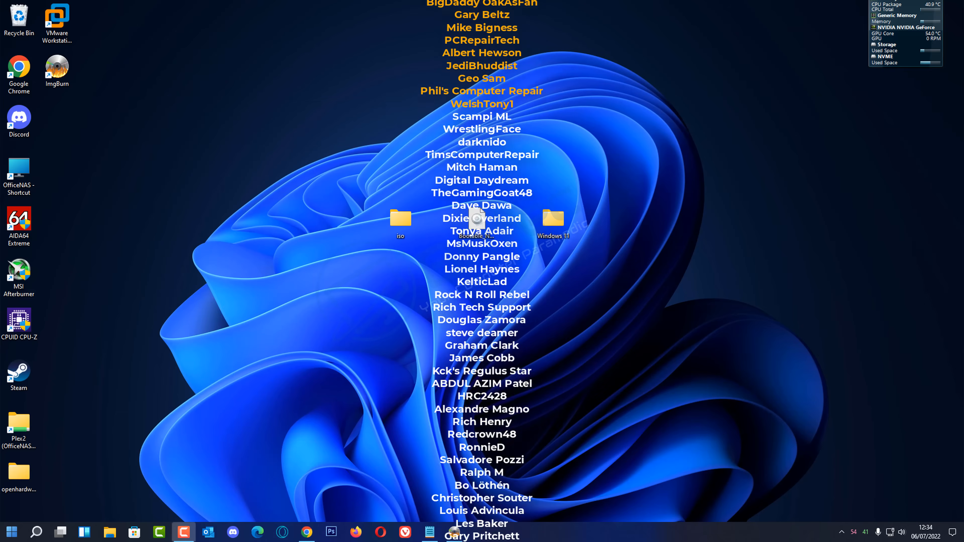
scroll("down", 3)
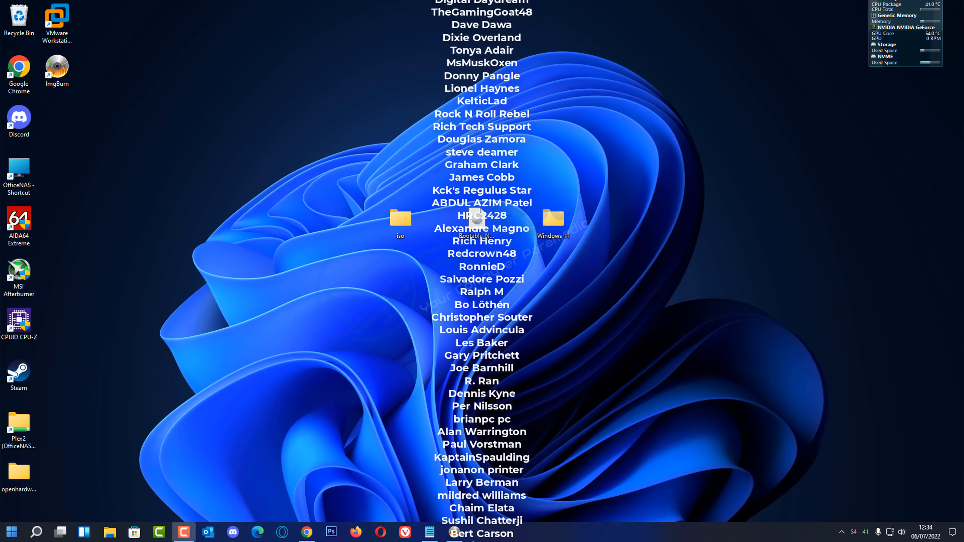
scroll("down", 3)
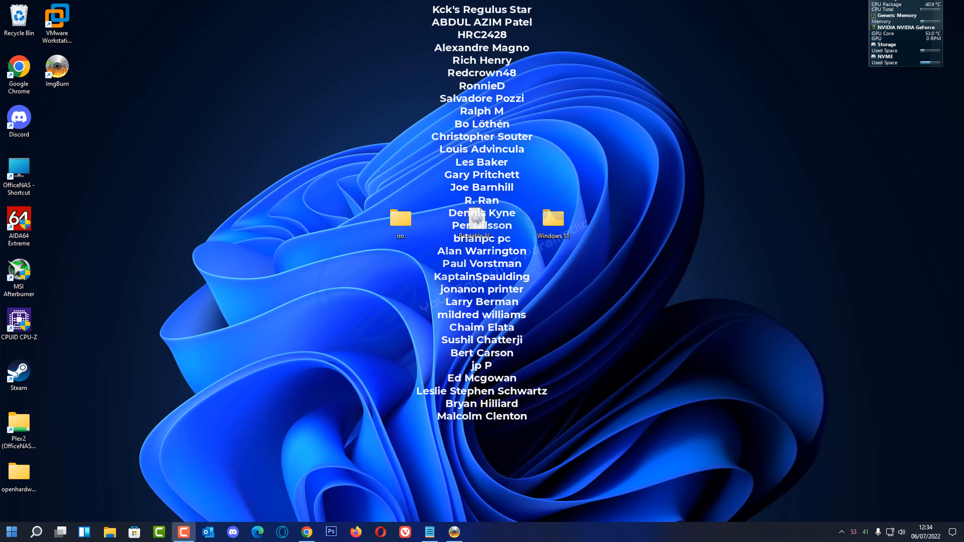